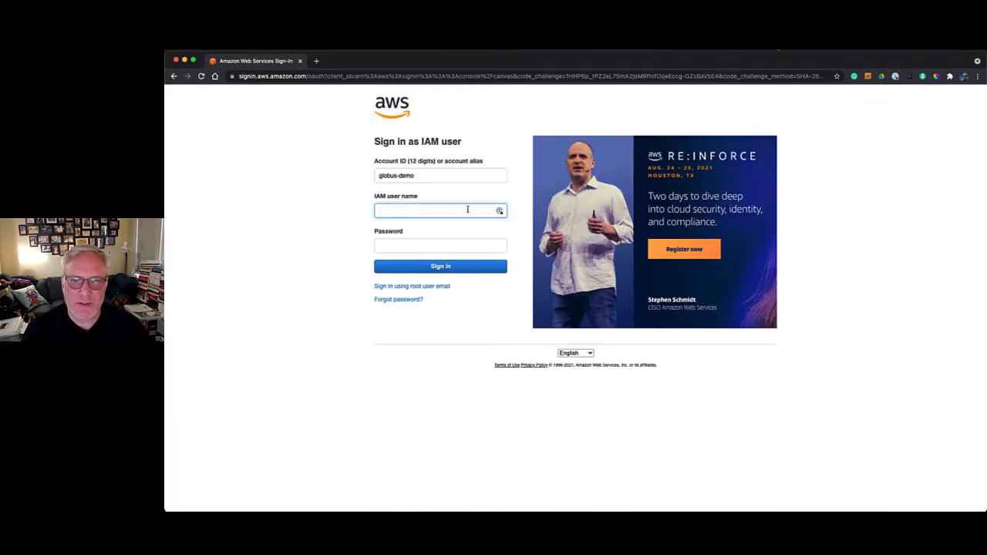
# Sign in to AWS as an IAM user with account alias 'demo' and the password.
pyautogui.write('demo')
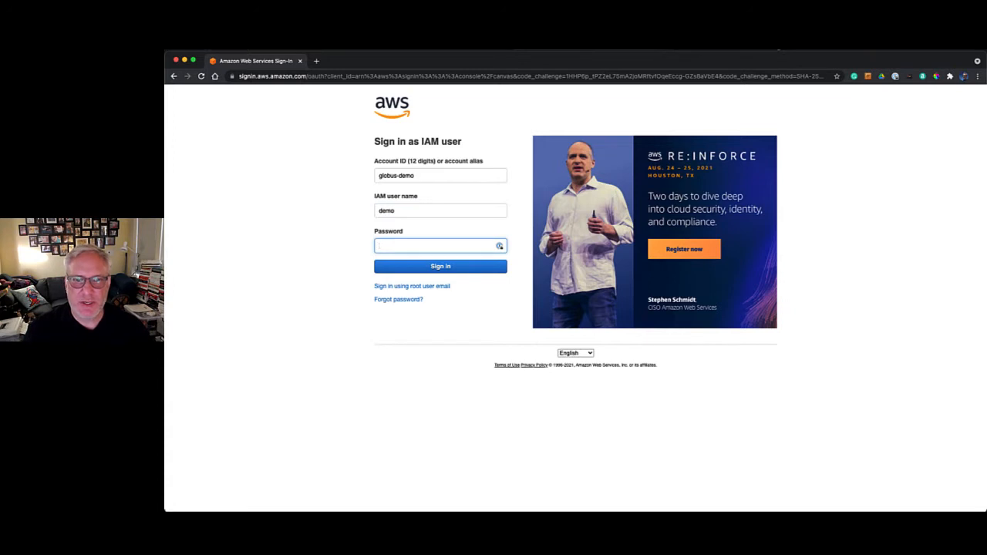
pyautogui.write('password')
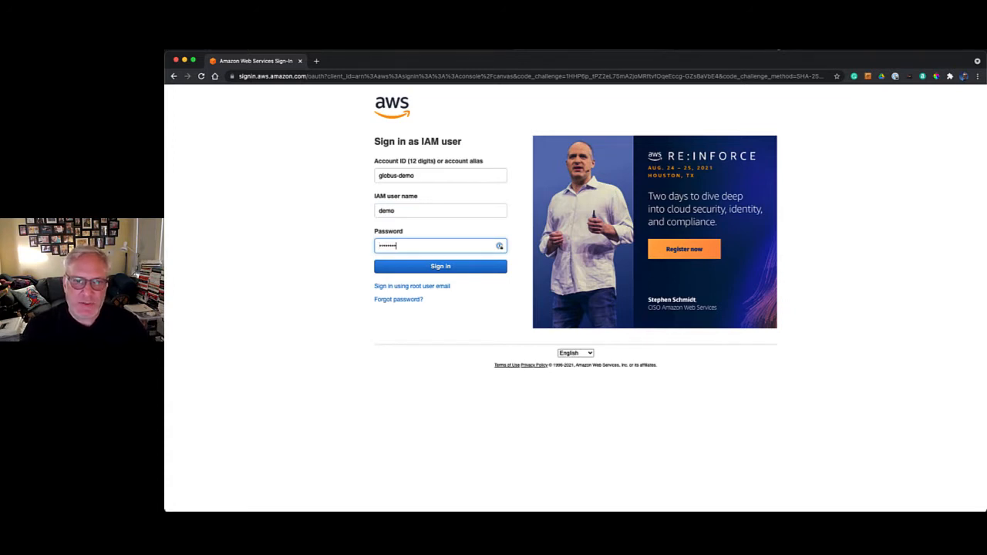
pyautogui.click(440, 266)
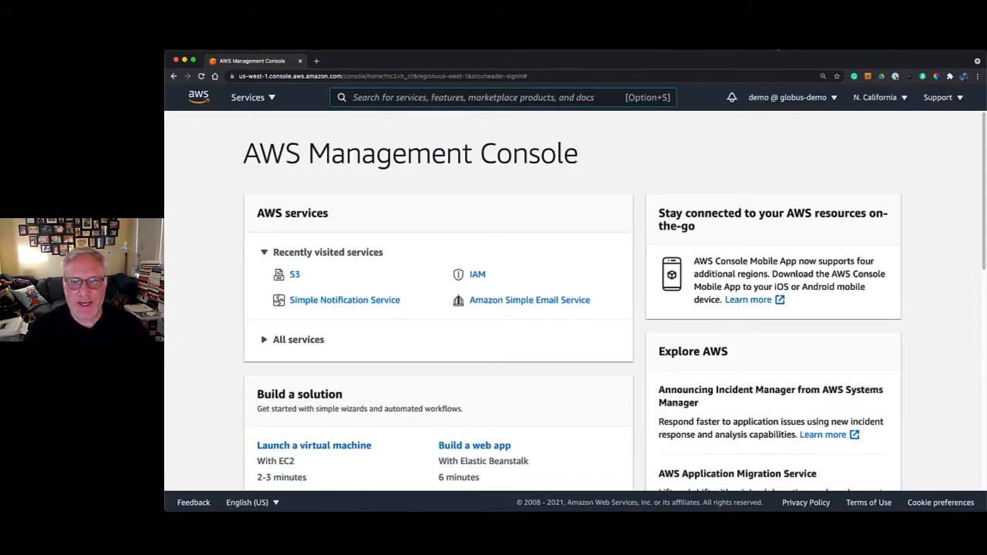
pyautogui.moveTo(438, 336)
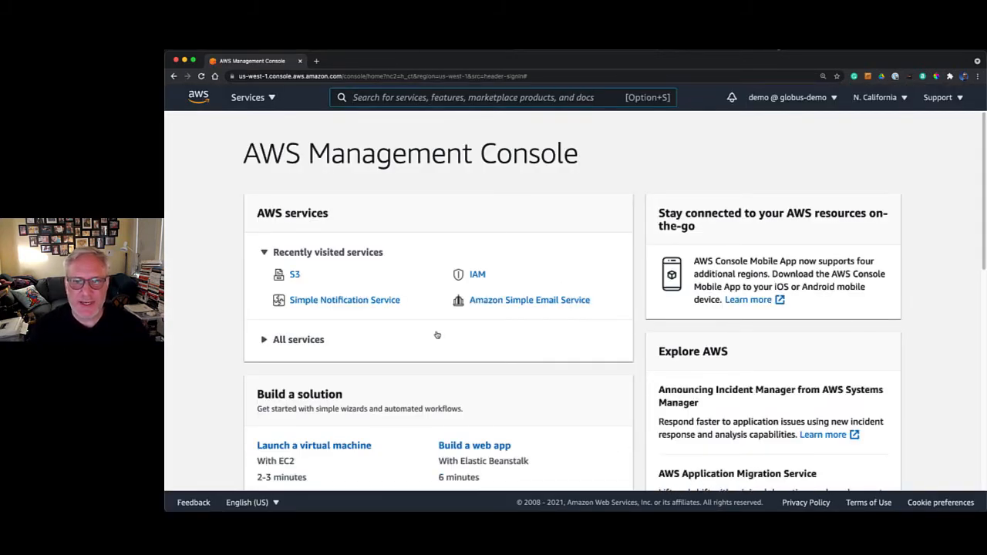
# Go to IAM from recently visited services and show its Policies list.
pyautogui.click(477, 275)
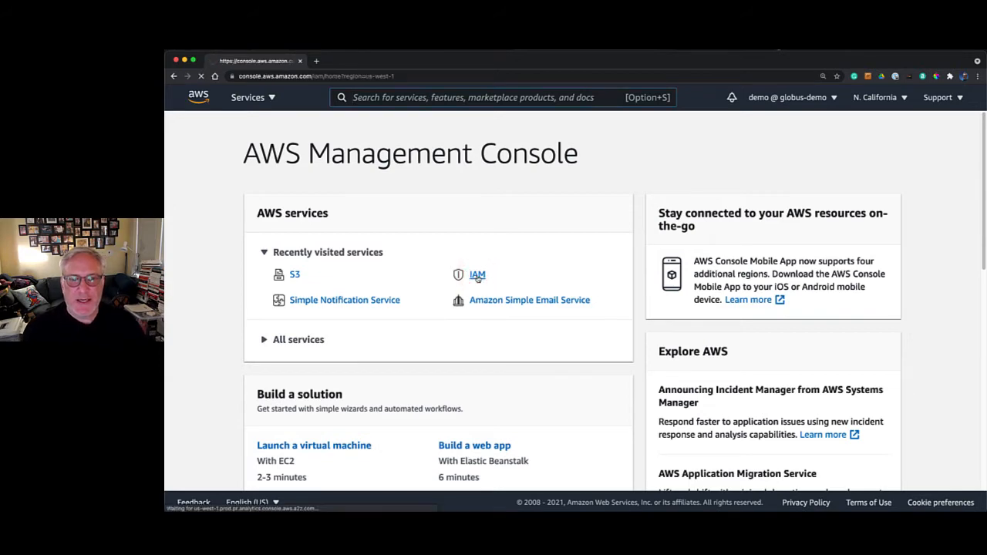
pyautogui.click(477, 275)
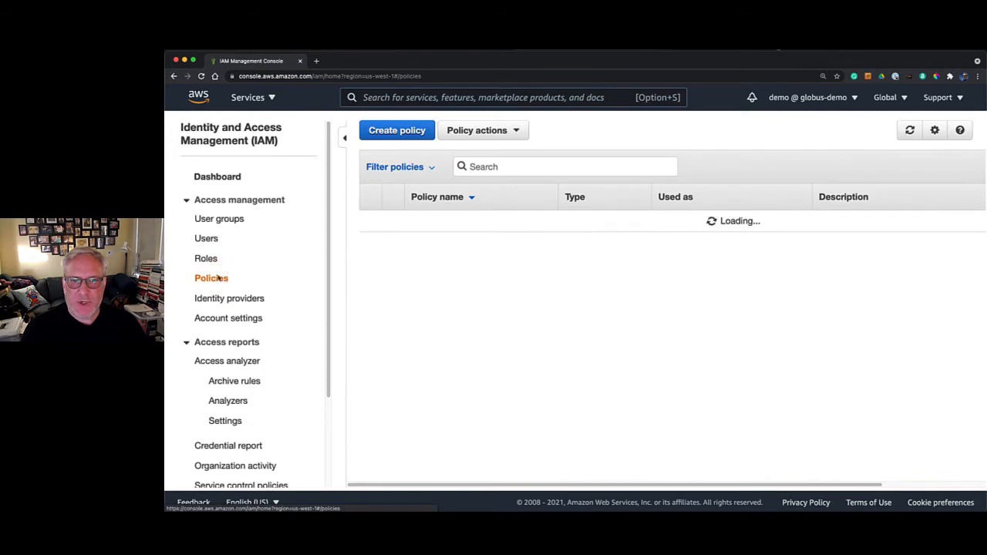
# Start a new policy and enter JSON allowing list, read, write, delete on 10m-tutorial-globus.
pyautogui.click(396, 130)
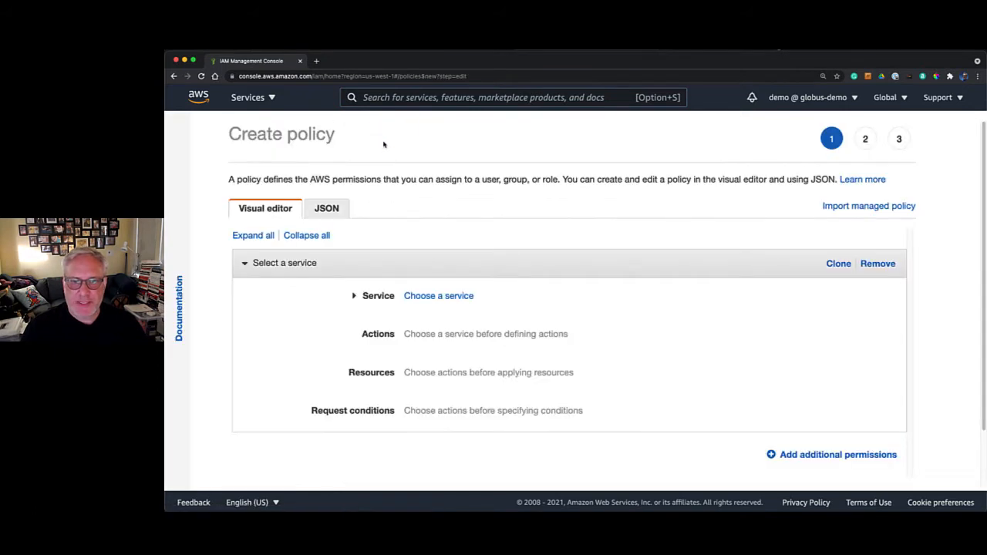
pyautogui.click(326, 208)
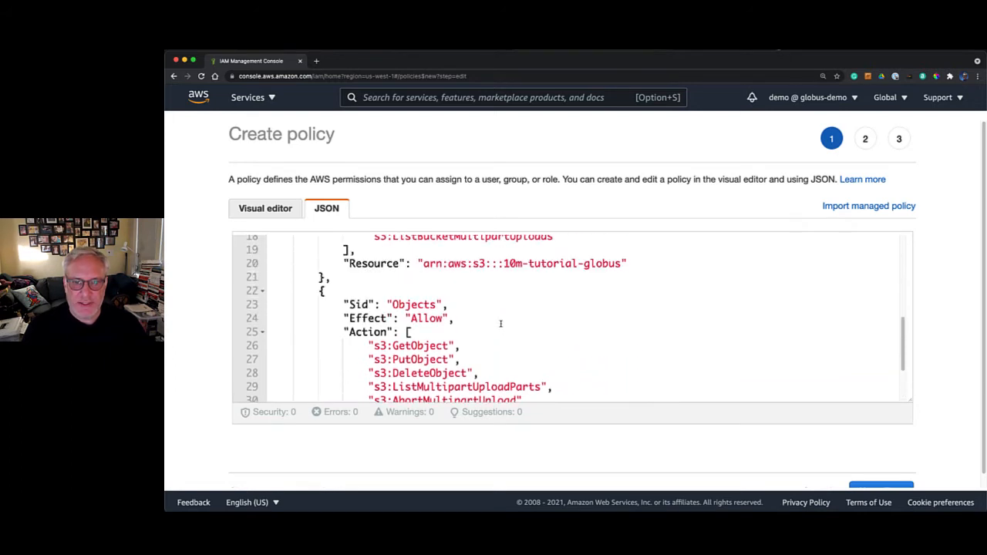
pyautogui.scroll(3)
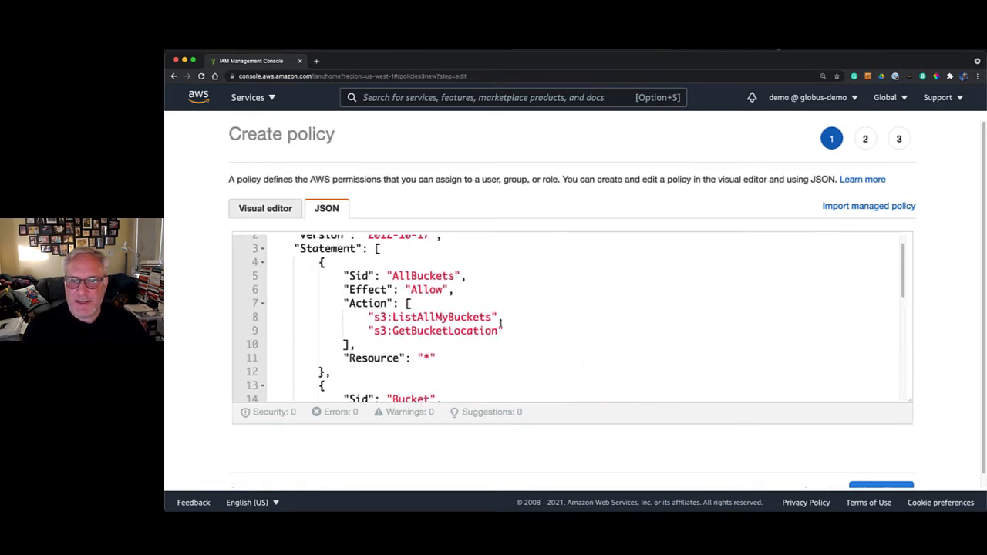
pyautogui.scroll(-3)
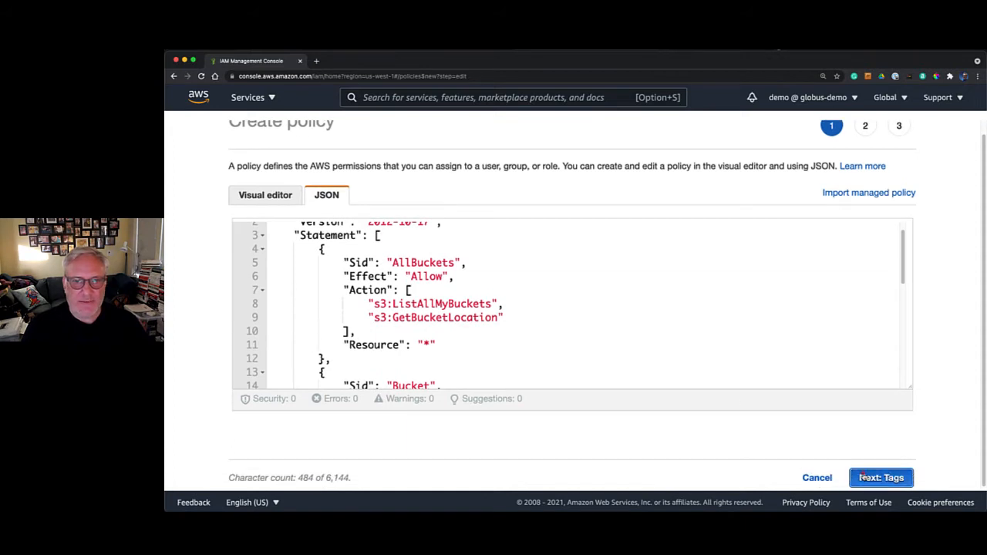
# Skip tags, name the policy GlobusS3Access, and create it.
pyautogui.click(881, 478)
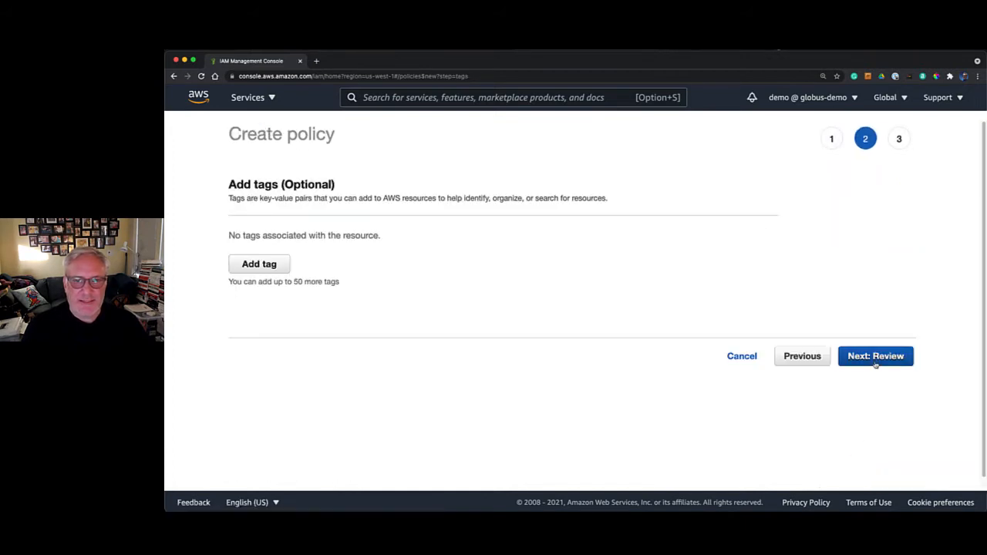
pyautogui.click(876, 356)
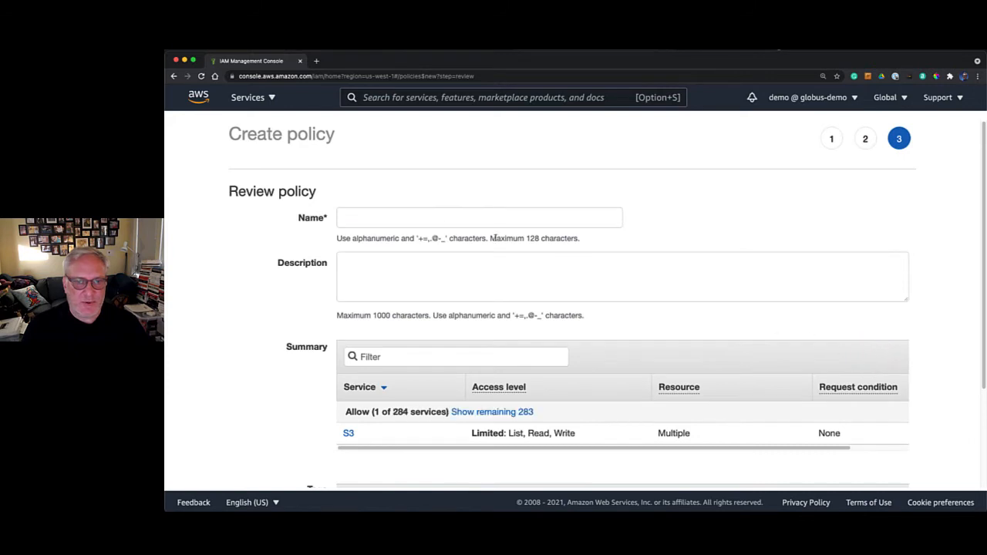
pyautogui.write('Glob')
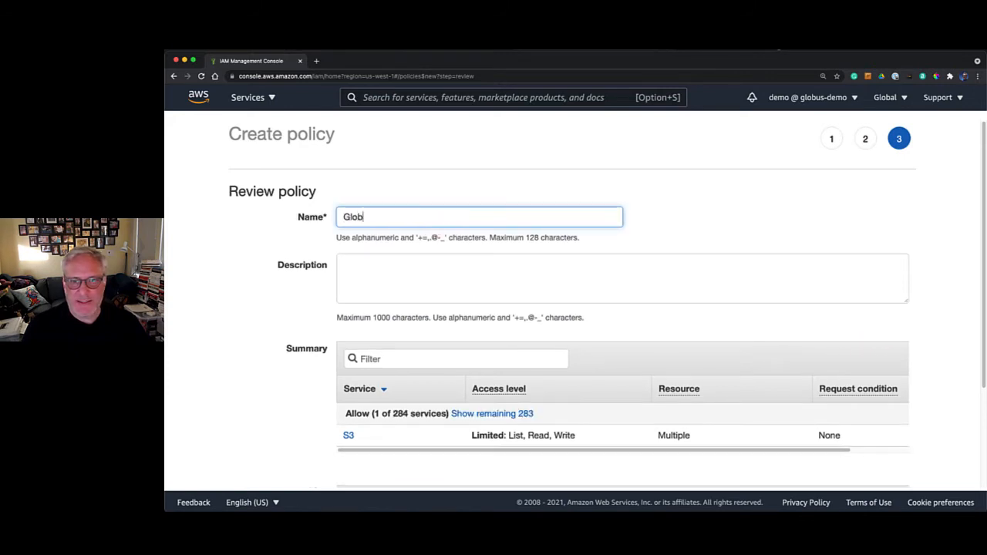
pyautogui.write('usS3Access')
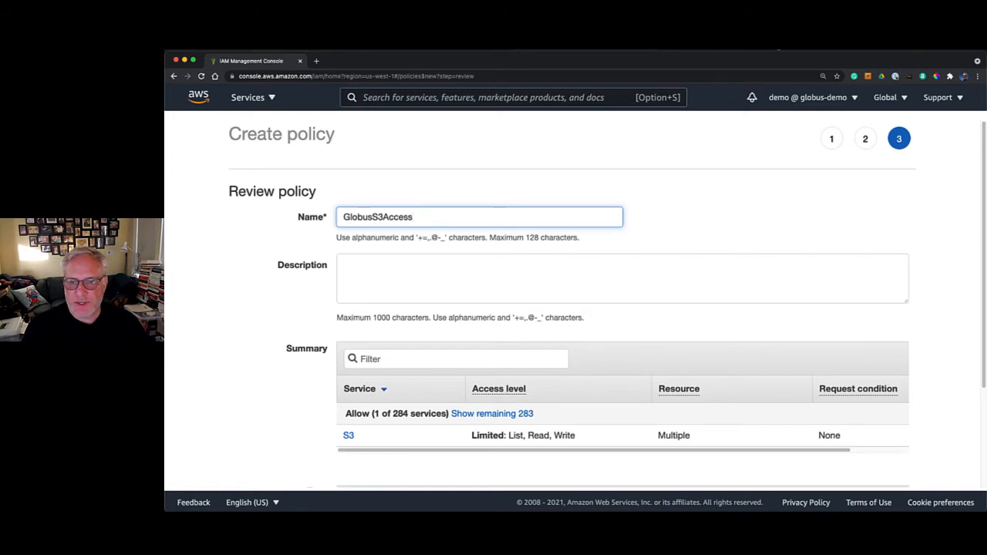
pyautogui.scroll(-3)
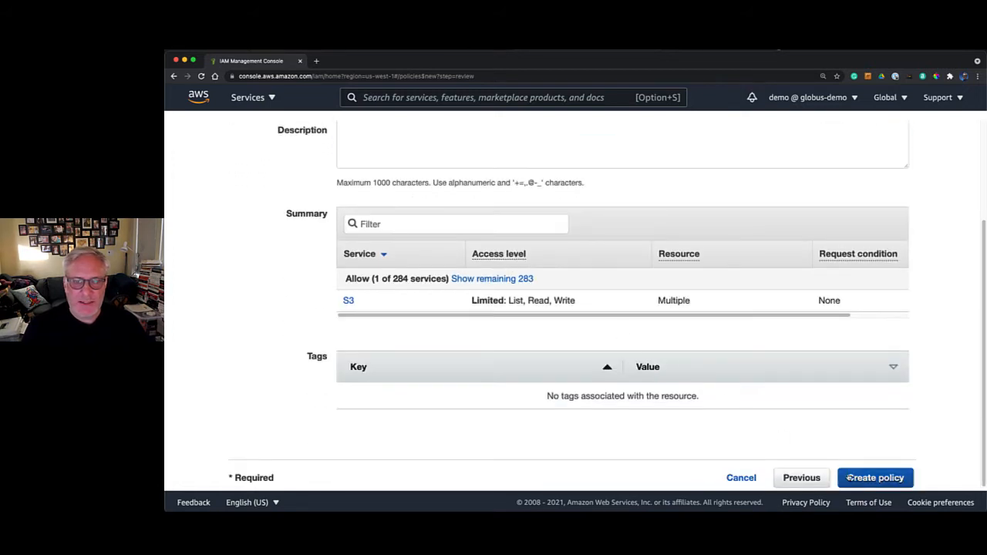
pyautogui.click(889, 477)
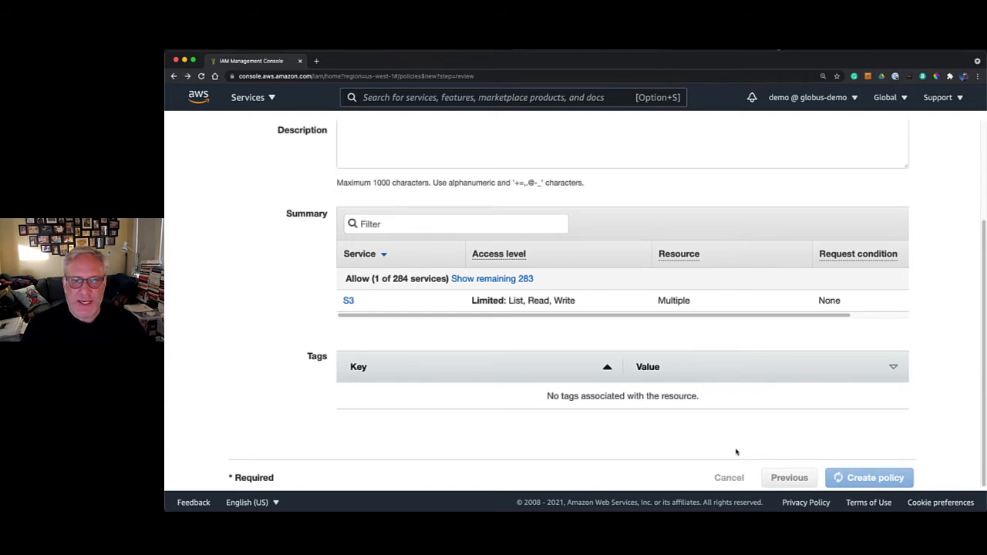
# Add IAM user 'globus' with programmatic access and continue to permissions.
pyautogui.click(875, 478)
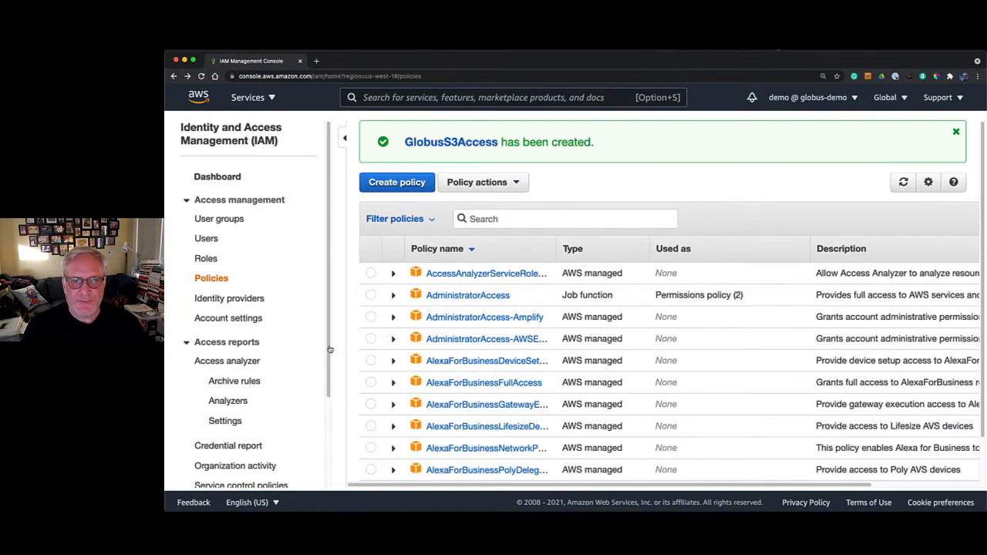
pyautogui.click(206, 238)
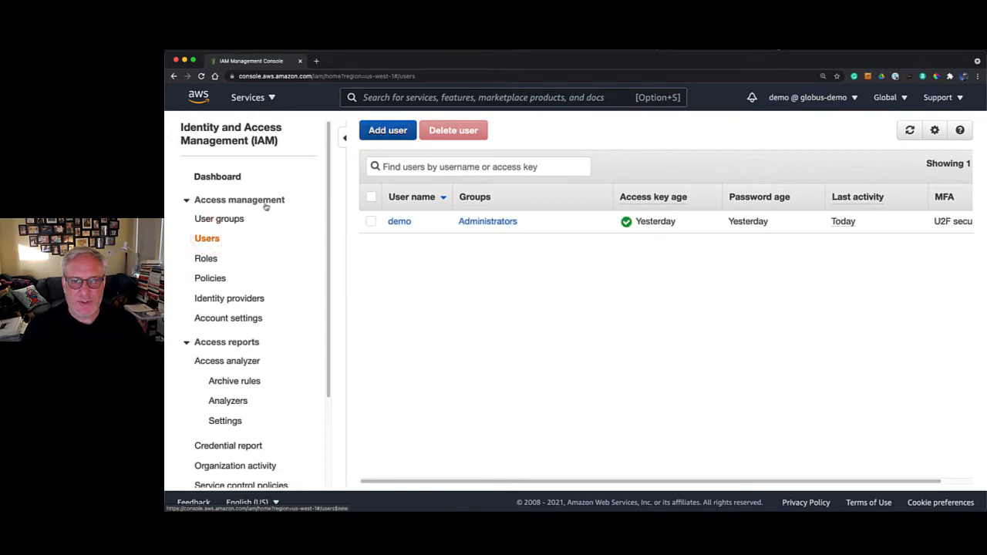
pyautogui.click(387, 129)
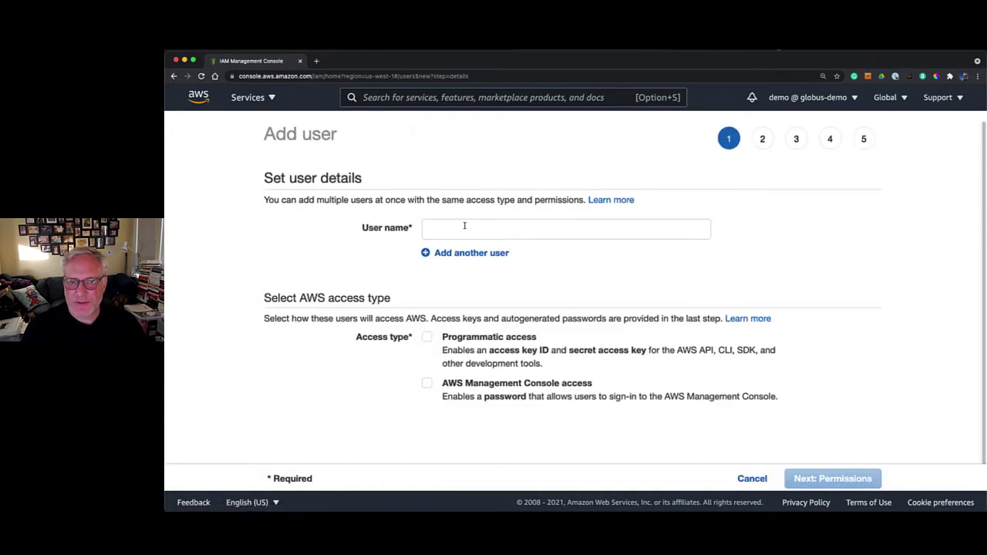
pyautogui.write('globus')
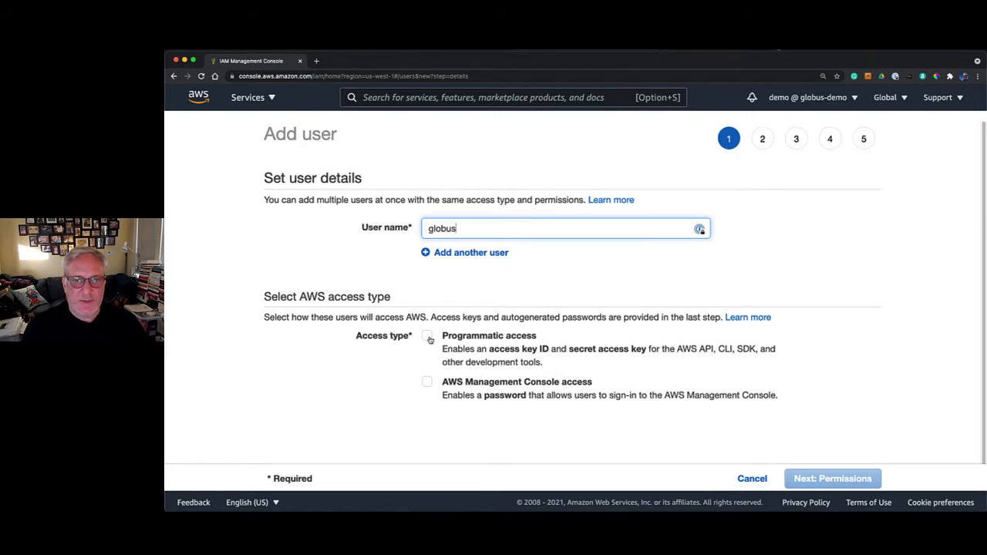
pyautogui.click(427, 336)
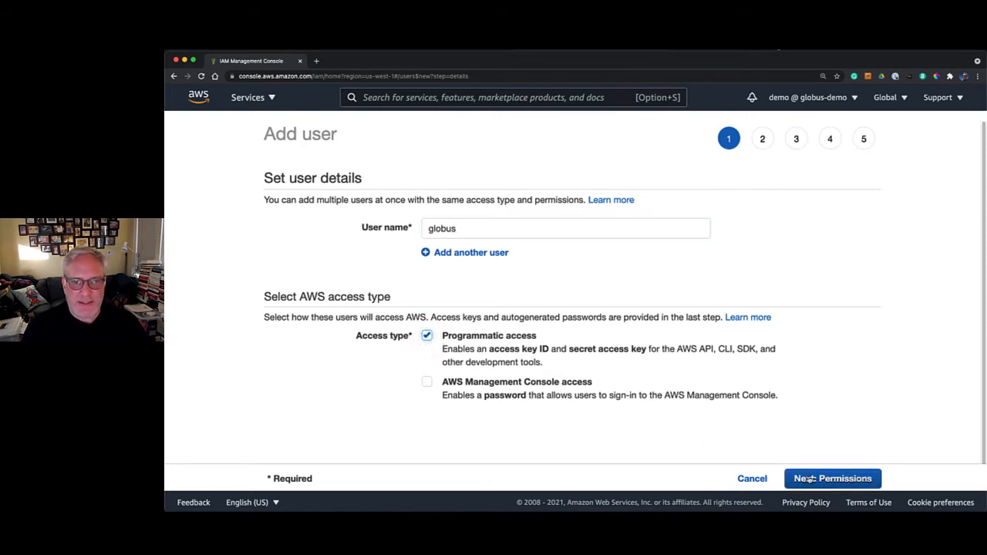
pyautogui.click(847, 478)
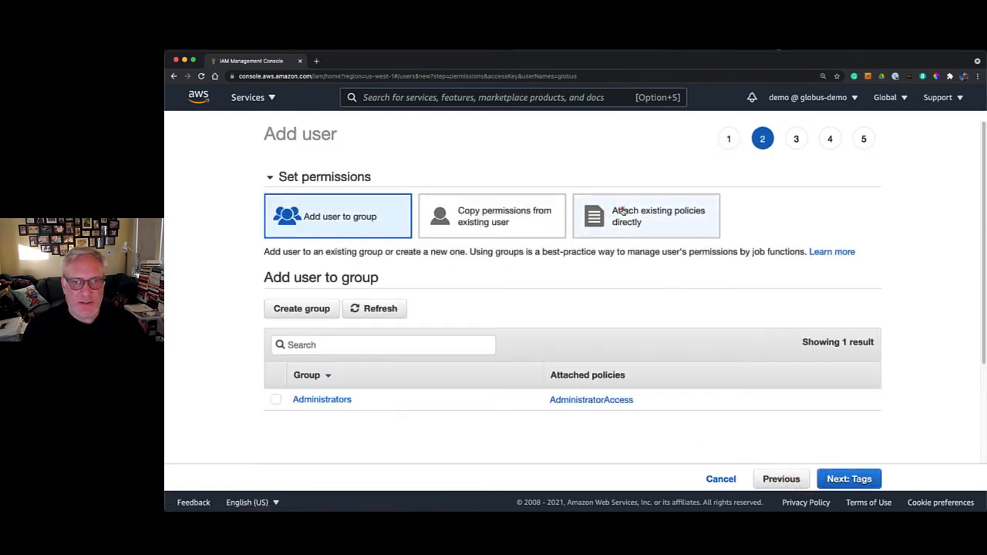
# Attach GlobusS3Access directly to globus, skip tags, and create the user.
pyautogui.click(645, 216)
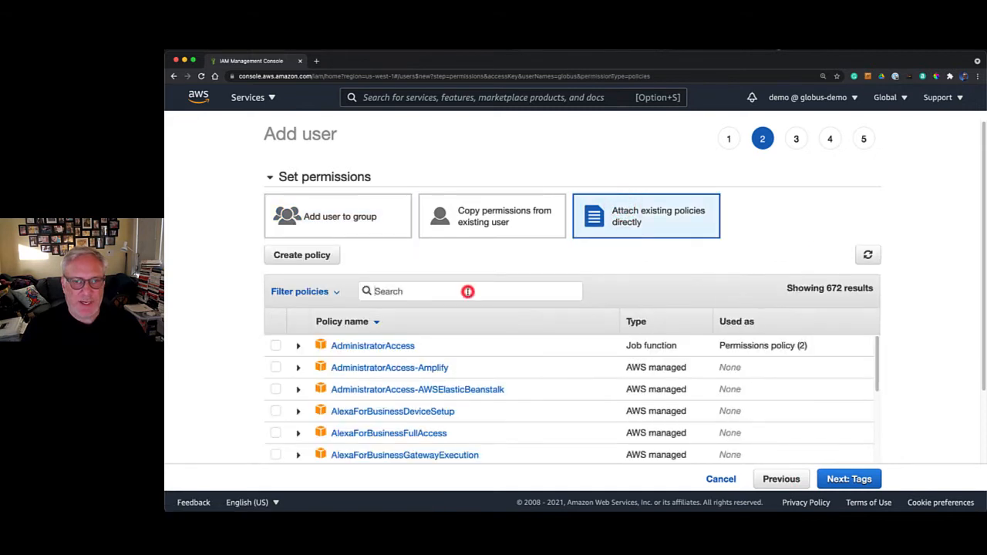
pyautogui.write('GlobusS')
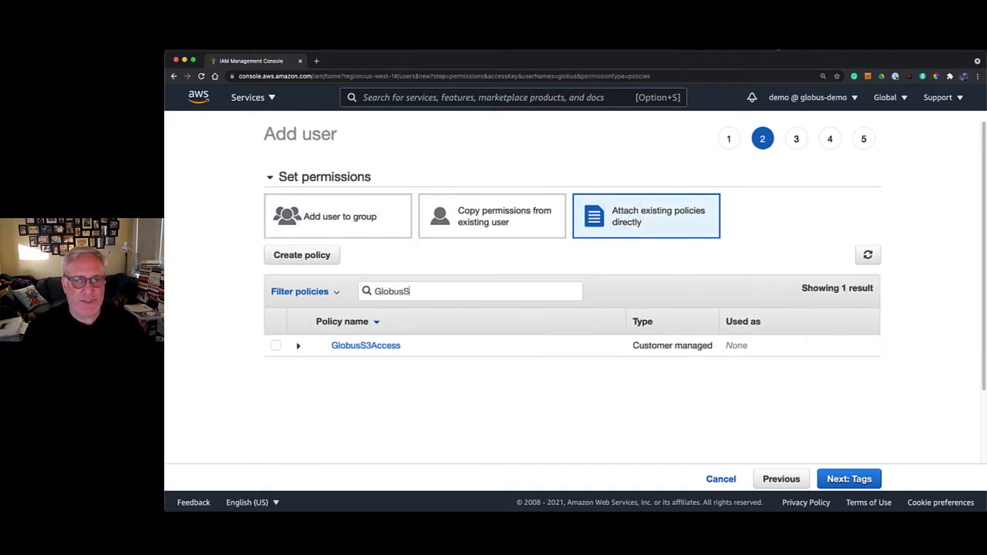
pyautogui.click(276, 345)
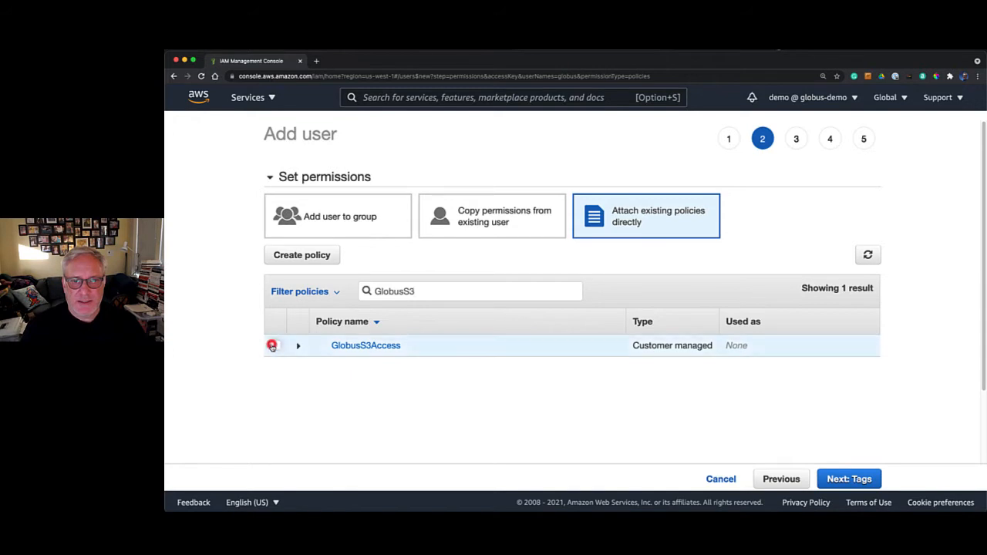
pyautogui.click(855, 479)
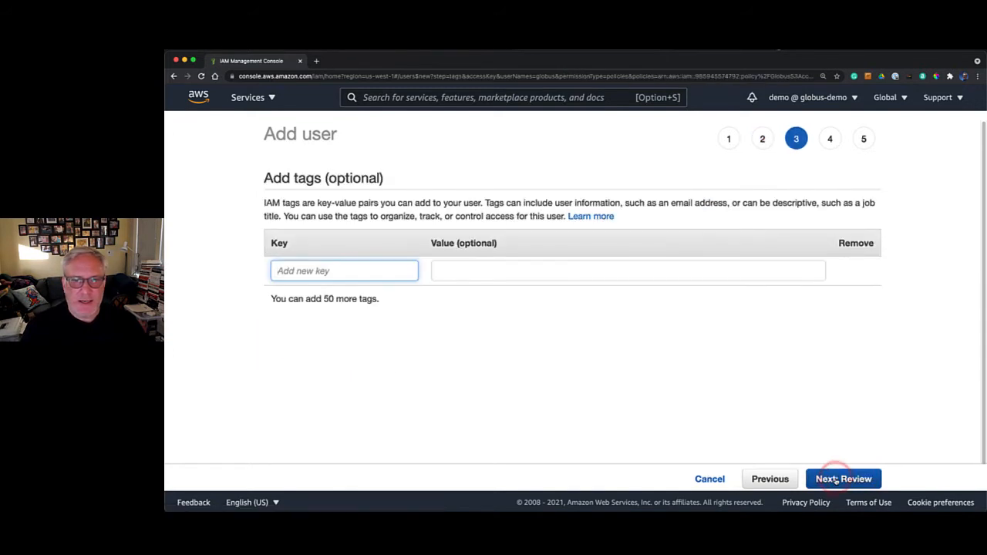
pyautogui.click(859, 478)
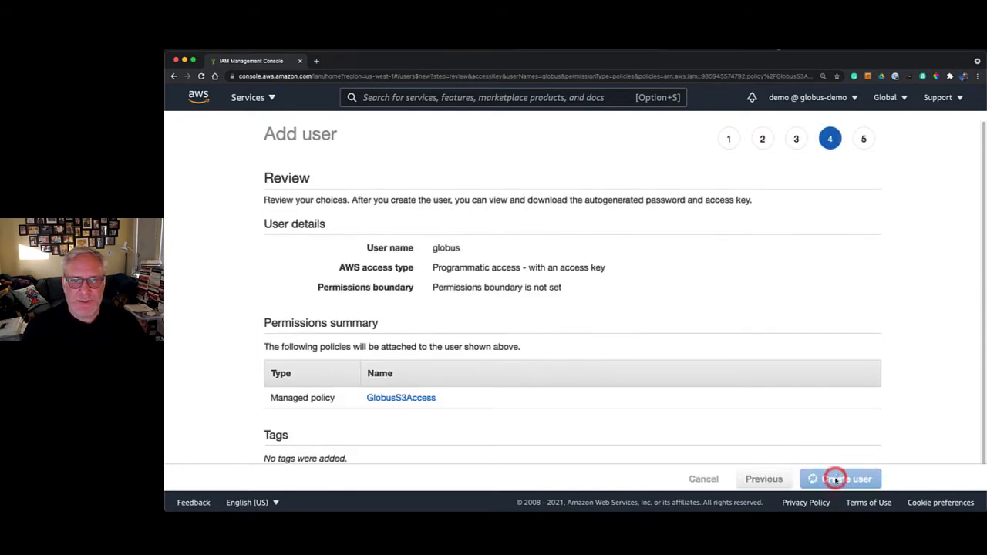
pyautogui.click(861, 479)
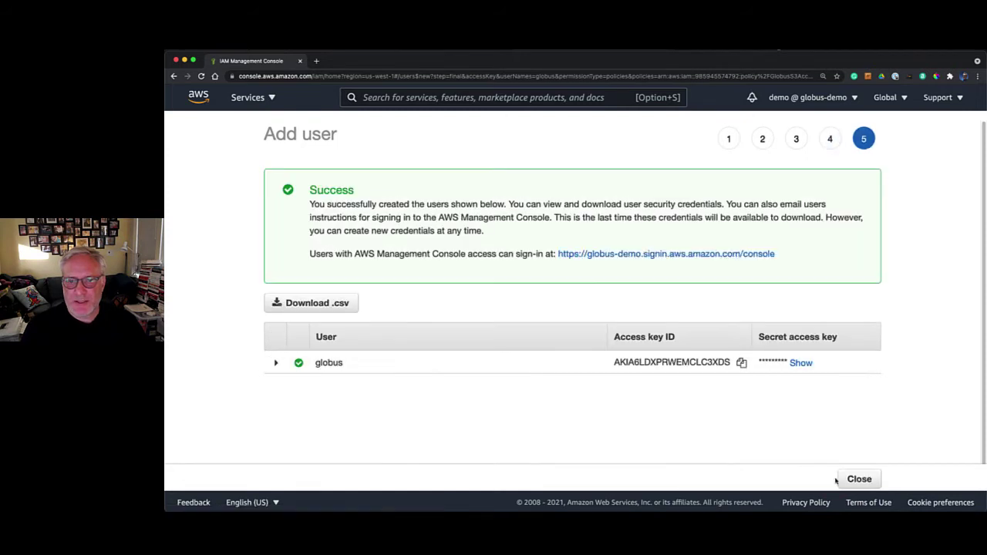
# Download the globus user's credentials .csv and close back to the Users page.
pyautogui.click(310, 303)
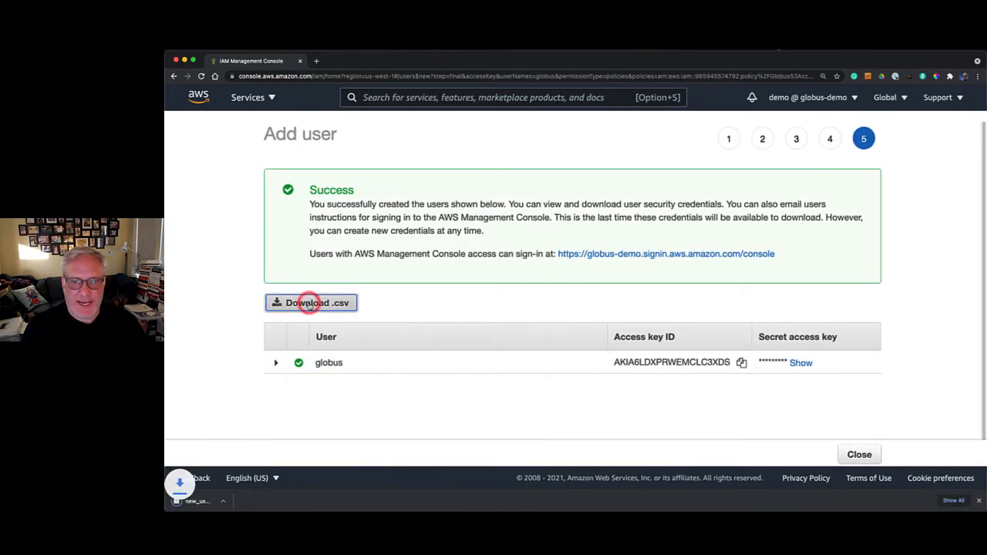
pyautogui.click(311, 303)
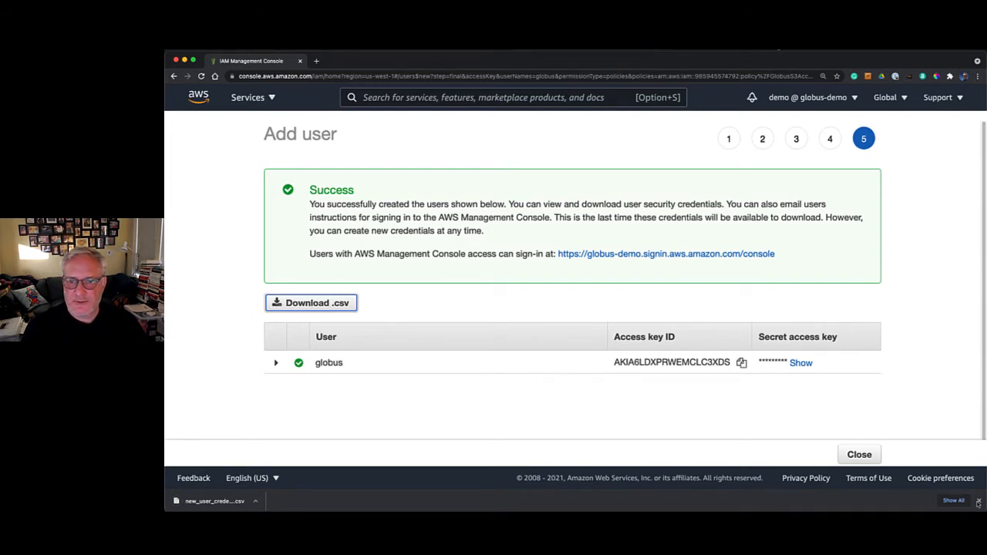
pyautogui.click(859, 454)
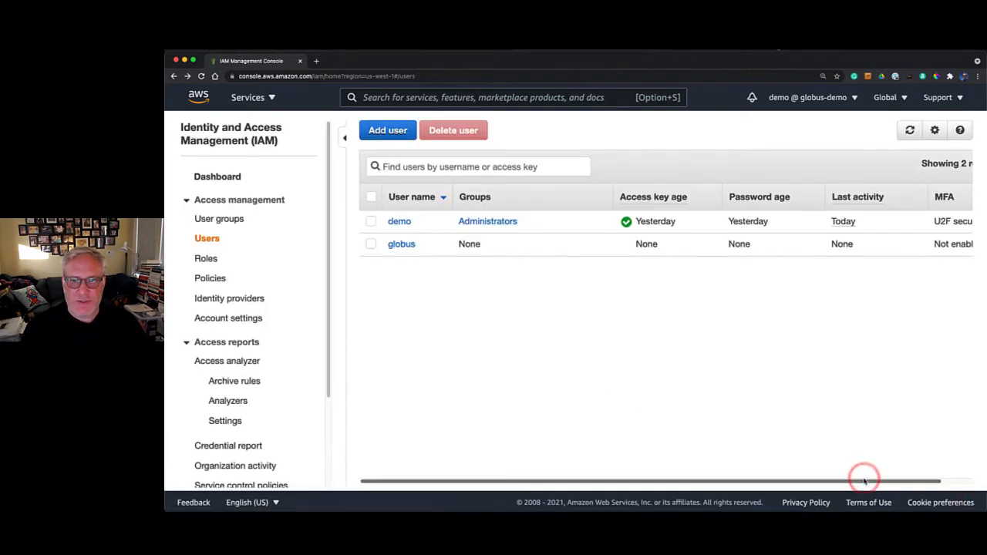
pyautogui.moveTo(443, 352)
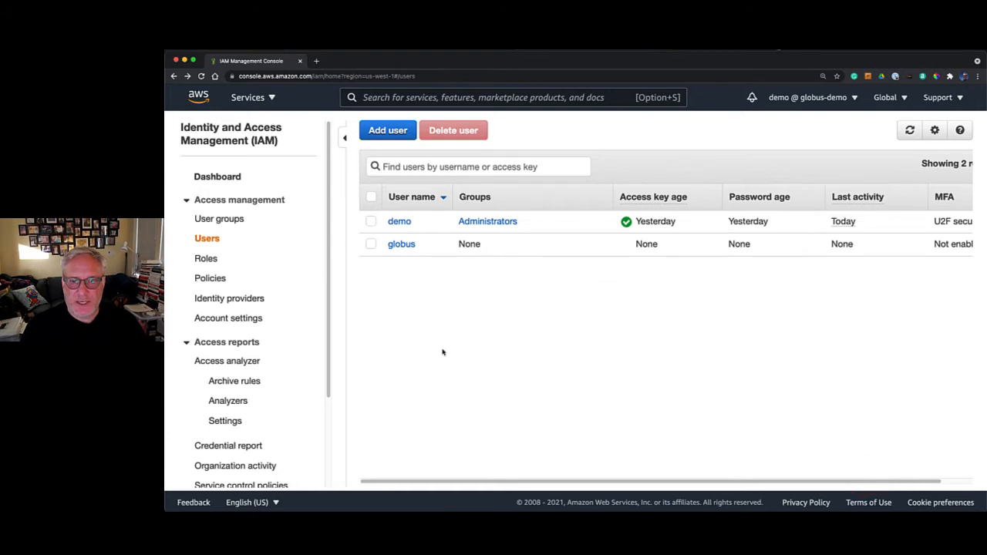
# Go to the S3 service from the Services menu.
pyautogui.click(249, 98)
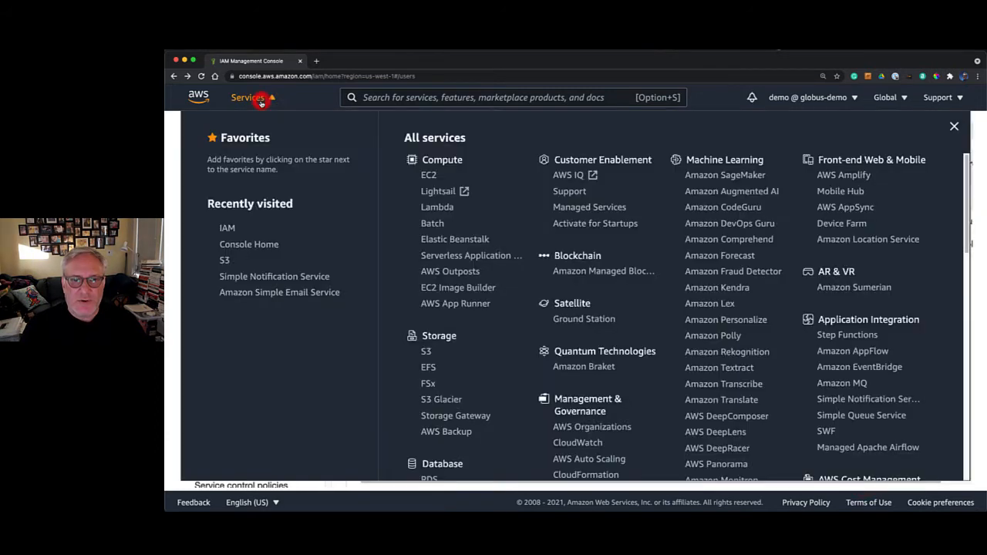
pyautogui.click(224, 260)
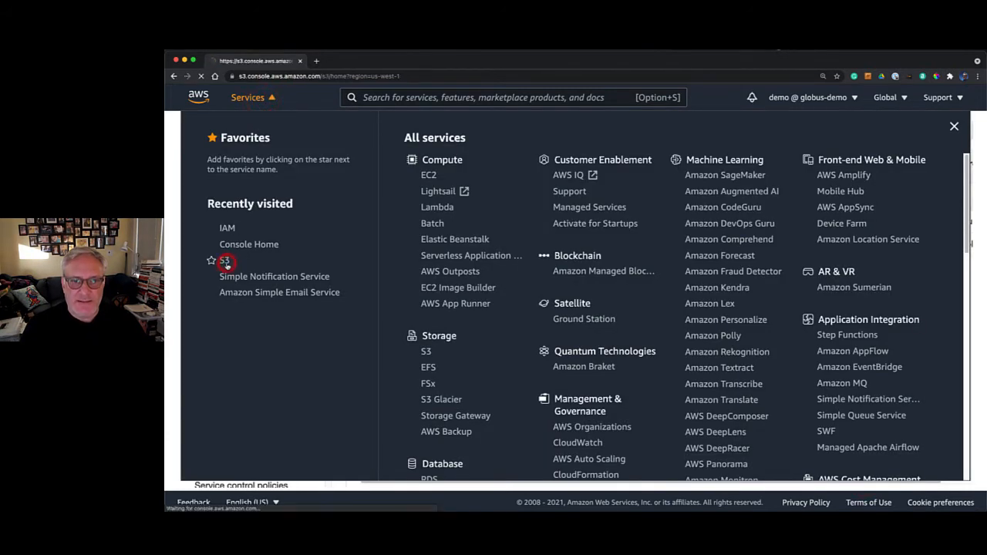
pyautogui.click(224, 260)
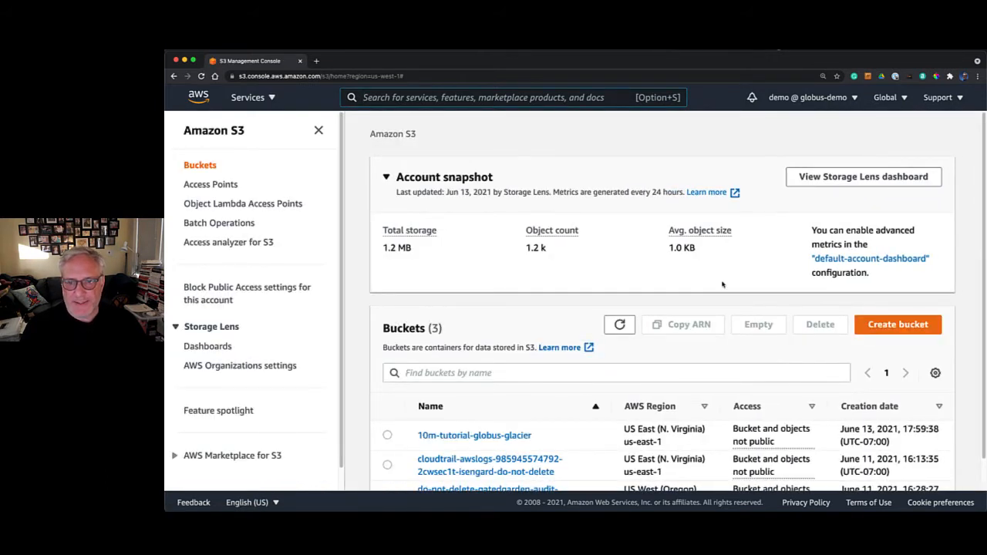
# Create bucket 10m-tutorial-globus in US East (N. Virginia) us-east-1.
pyautogui.click(898, 324)
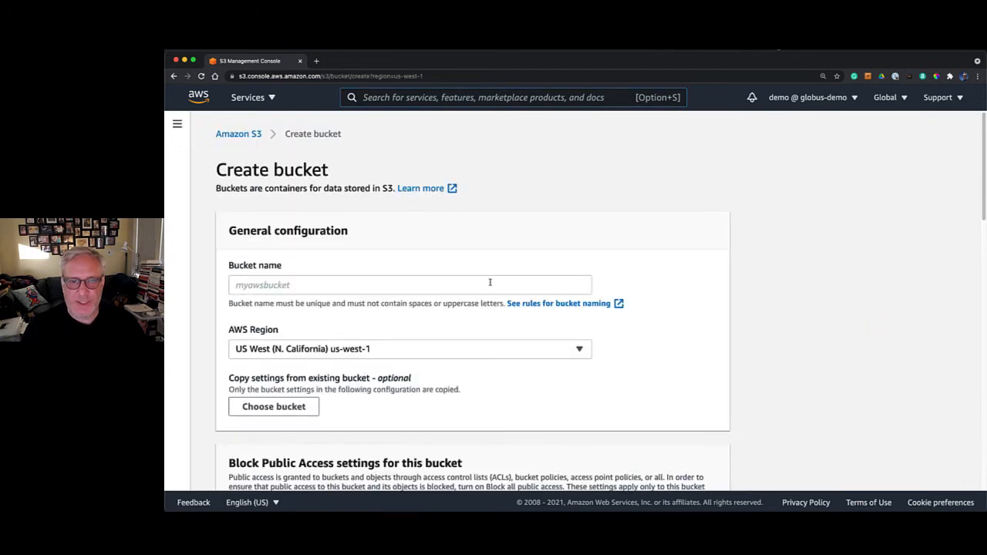
pyautogui.write('10m-tutorial-')
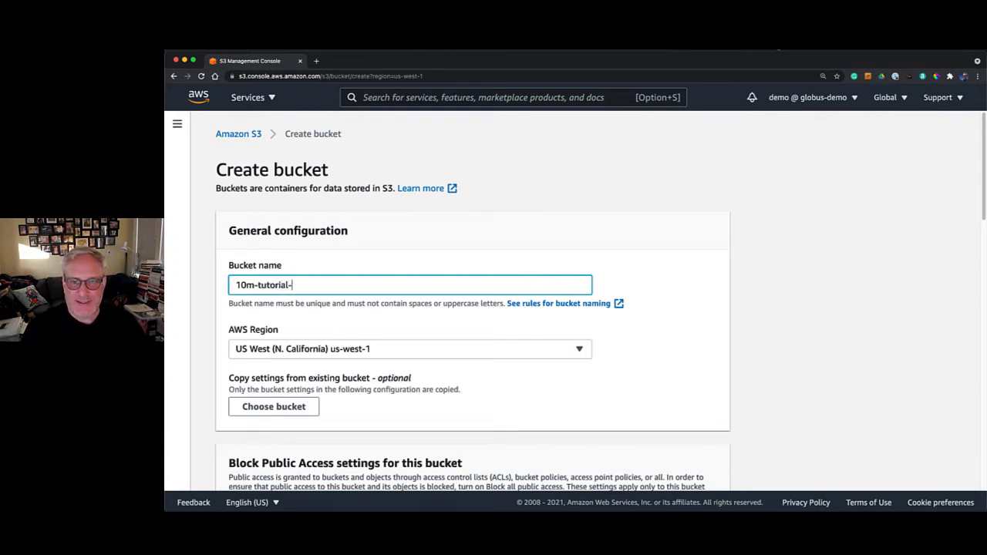
pyautogui.write('globus')
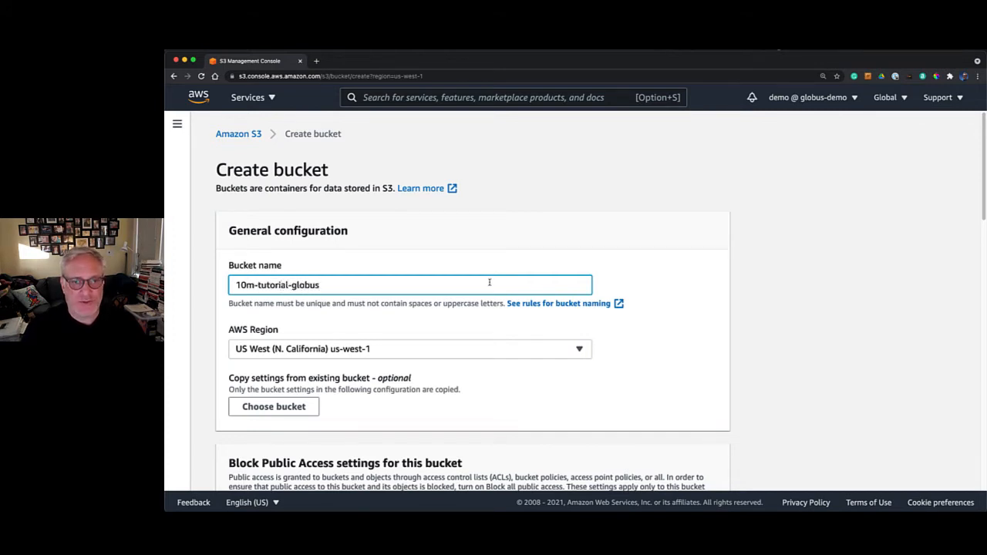
pyautogui.click(409, 348)
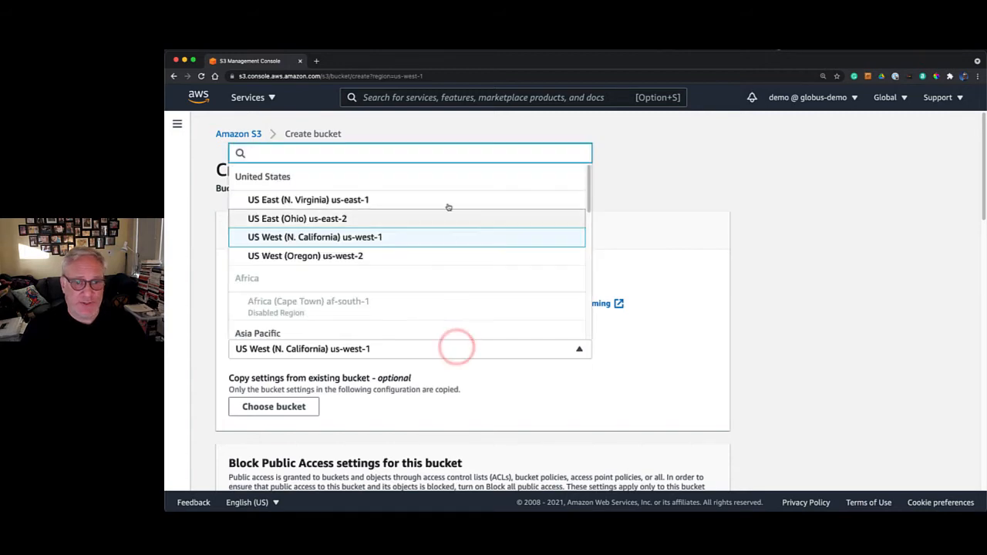
pyautogui.click(309, 199)
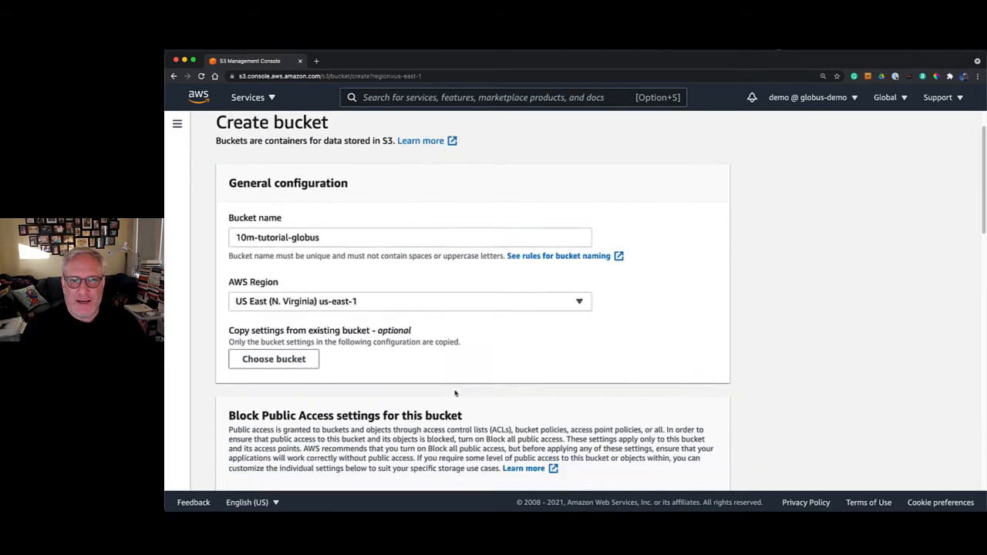
pyautogui.scroll(-3)
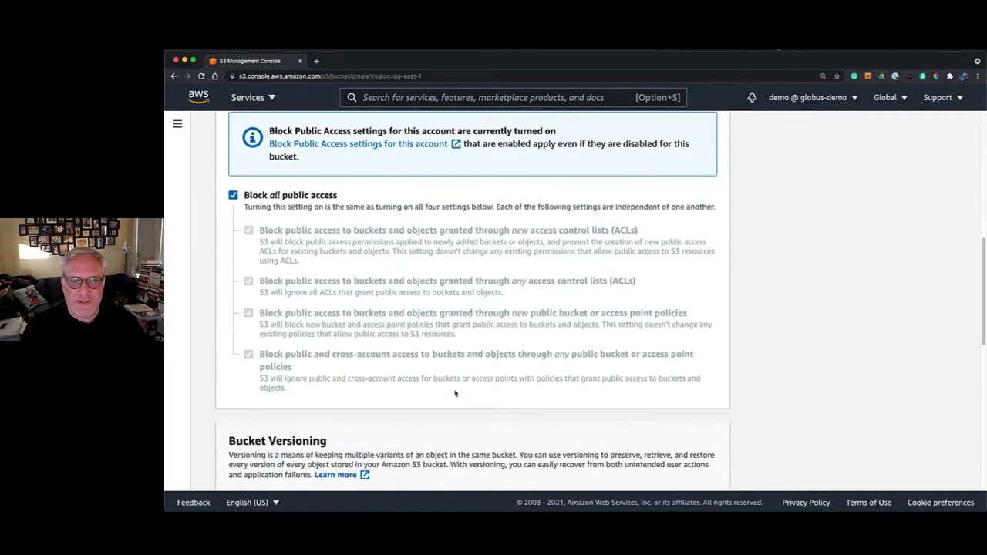
pyautogui.scroll(-3)
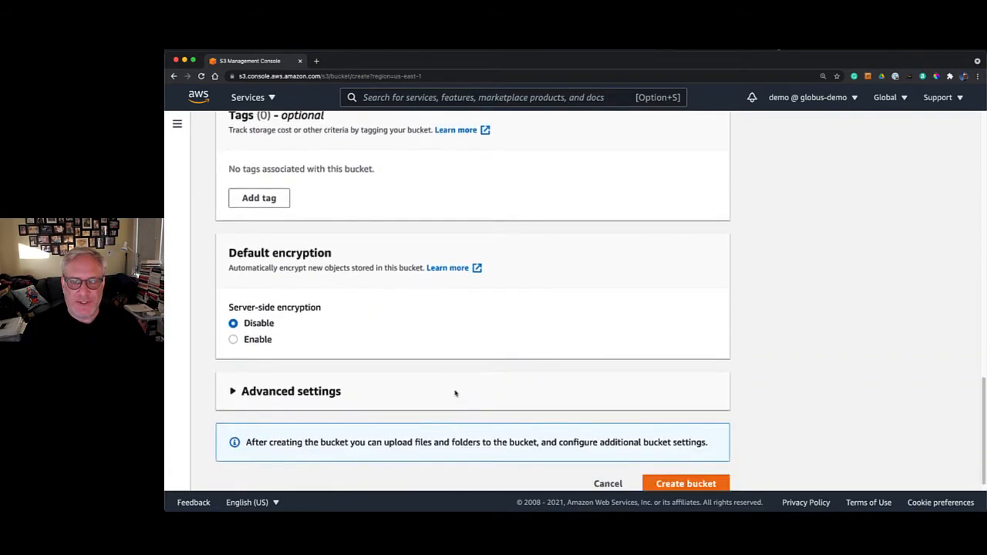
pyautogui.click(685, 468)
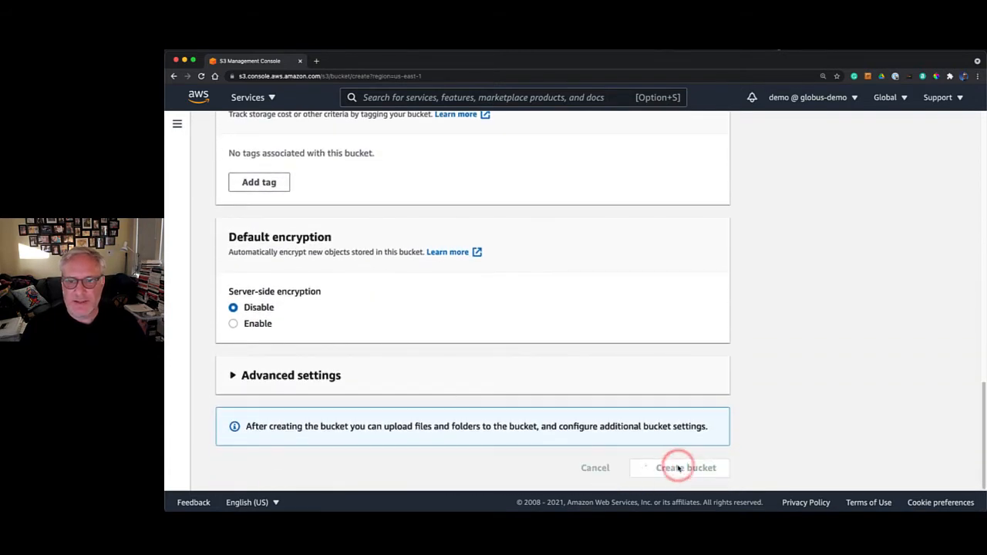
pyautogui.click(680, 468)
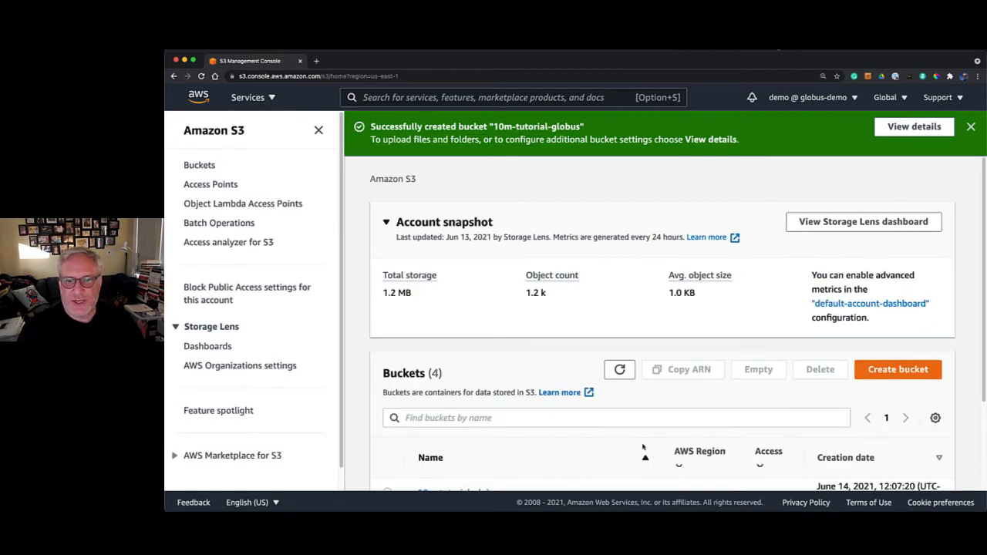
pyautogui.scroll(-3)
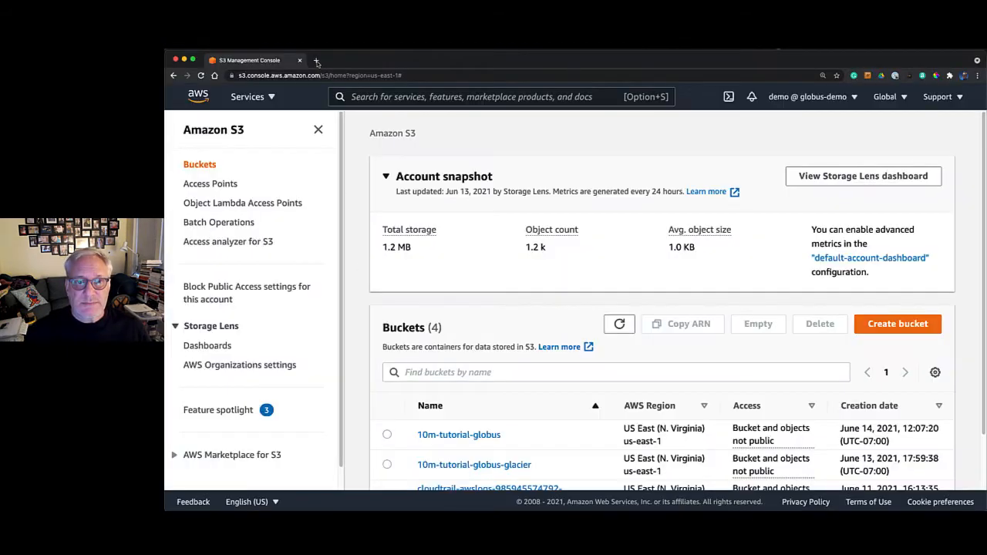
# Load app.globus.org in a new tab and sign in via UCLA login as friedman.
pyautogui.click(316, 60)
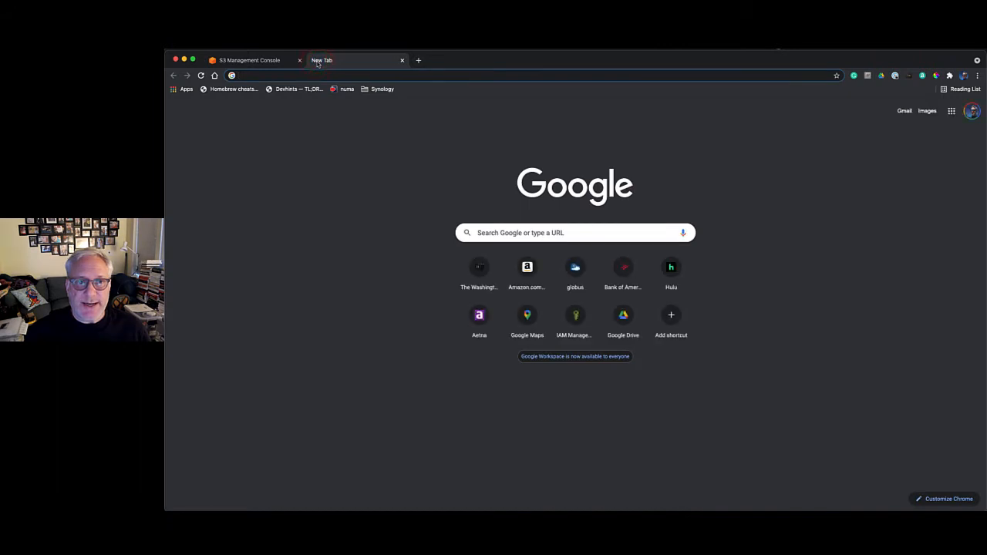
pyautogui.write('app.')
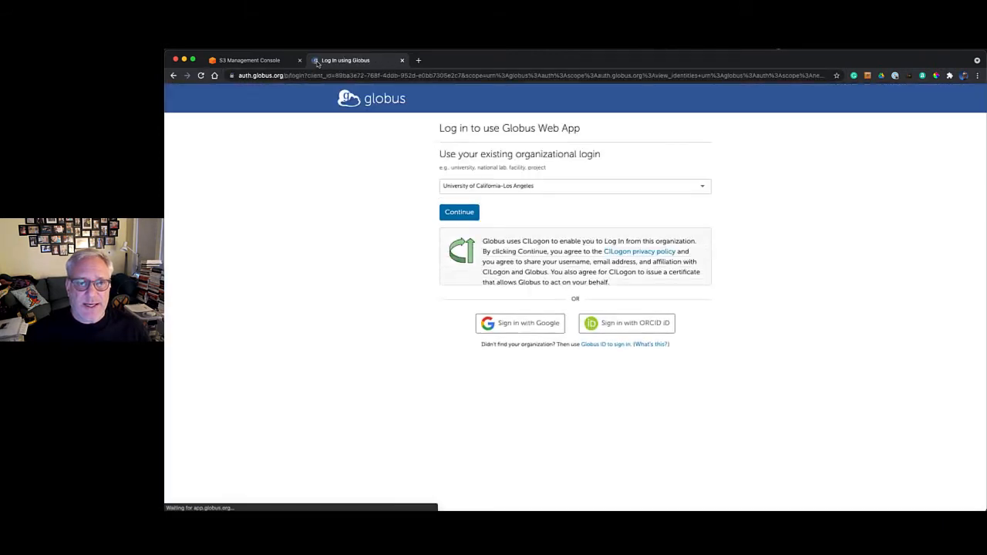
pyautogui.click(575, 185)
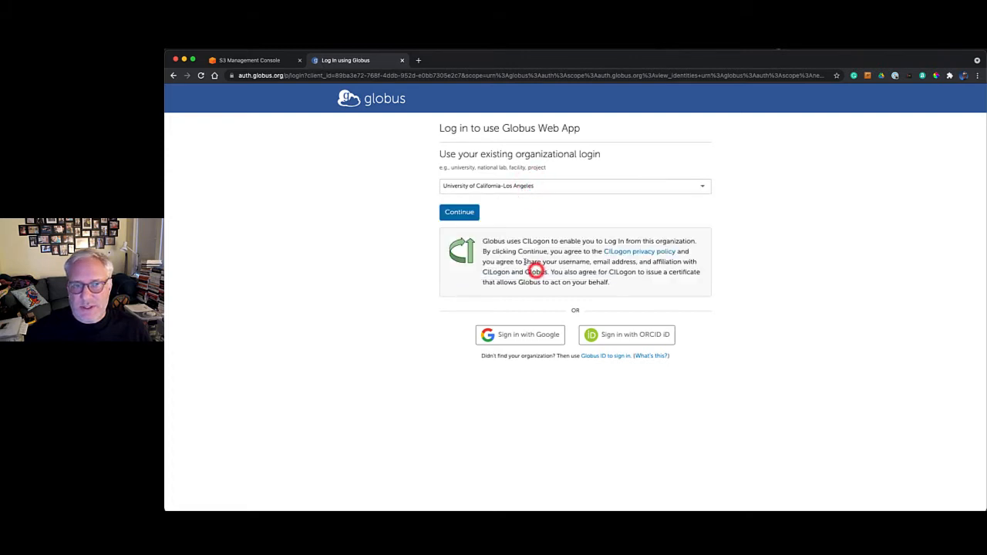
pyautogui.click(459, 212)
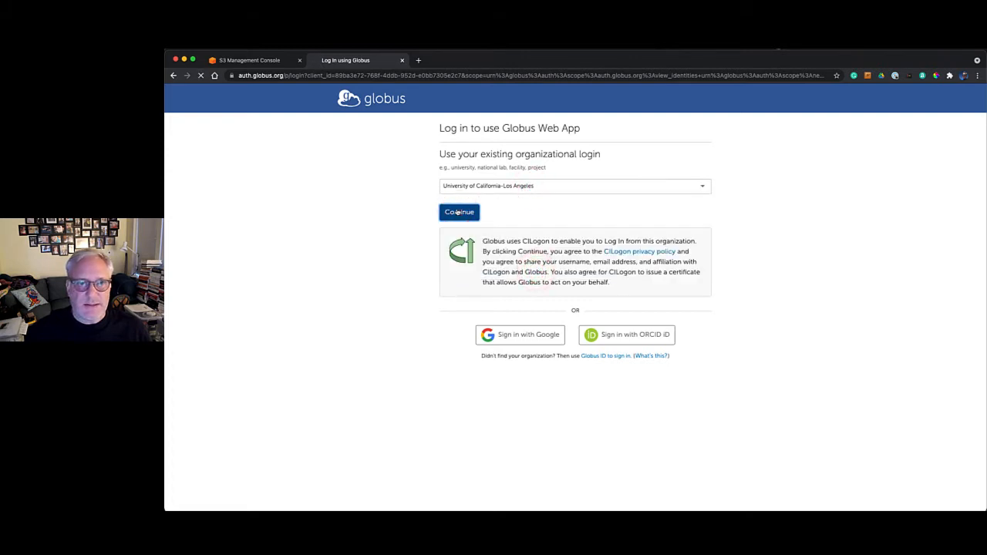
pyautogui.click(459, 212)
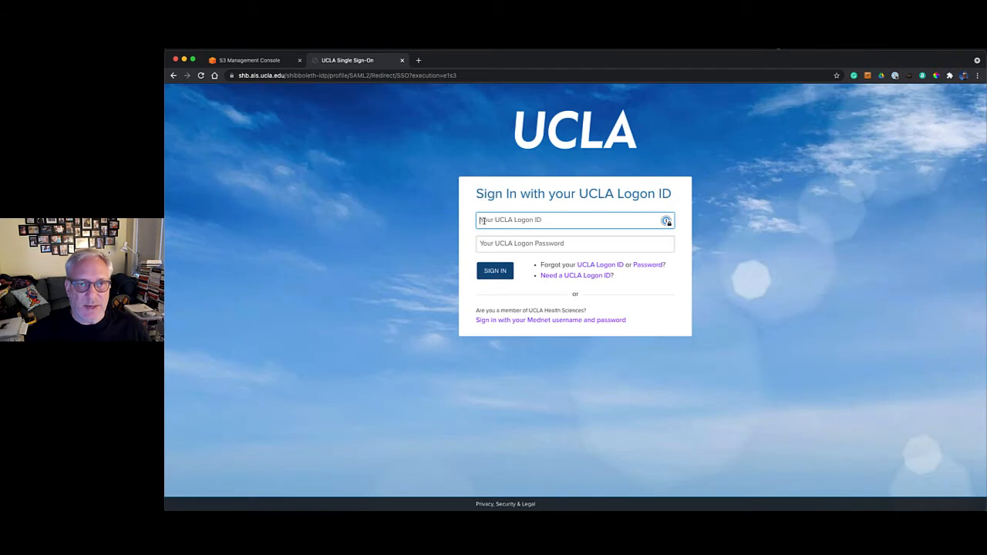
pyautogui.write('friedman')
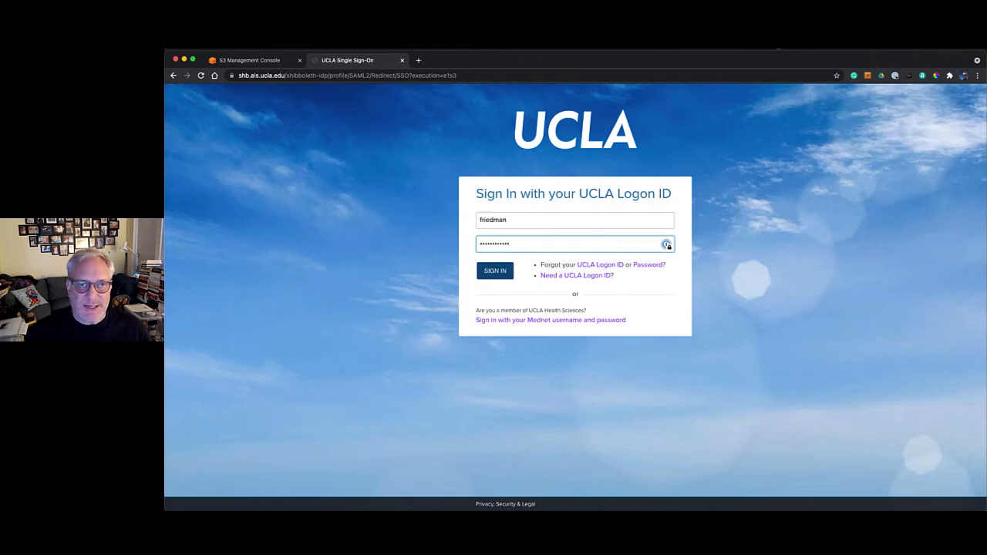
pyautogui.click(495, 271)
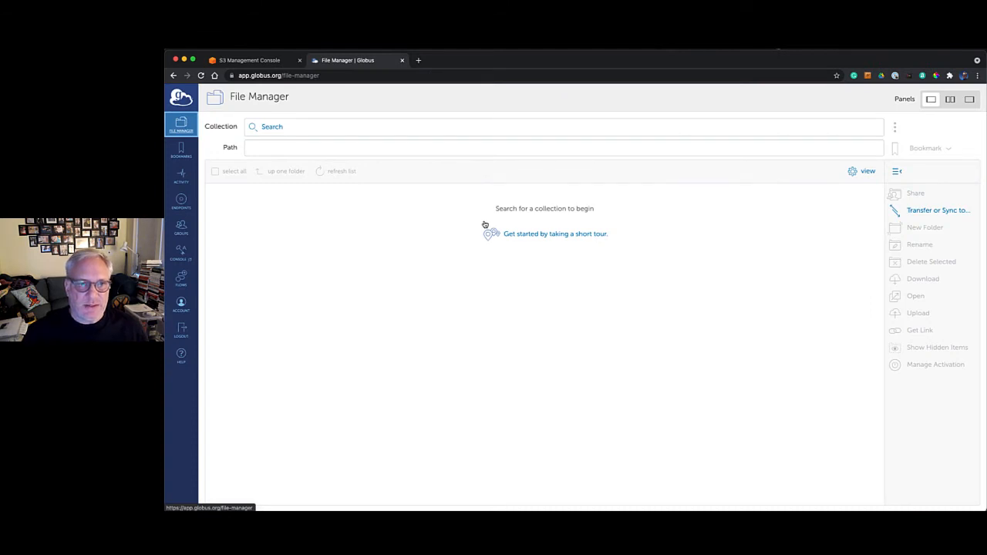
# Pick UCLA Cloud - AWS S3 Storage Gateway from the recent collections list.
pyautogui.click(282, 127)
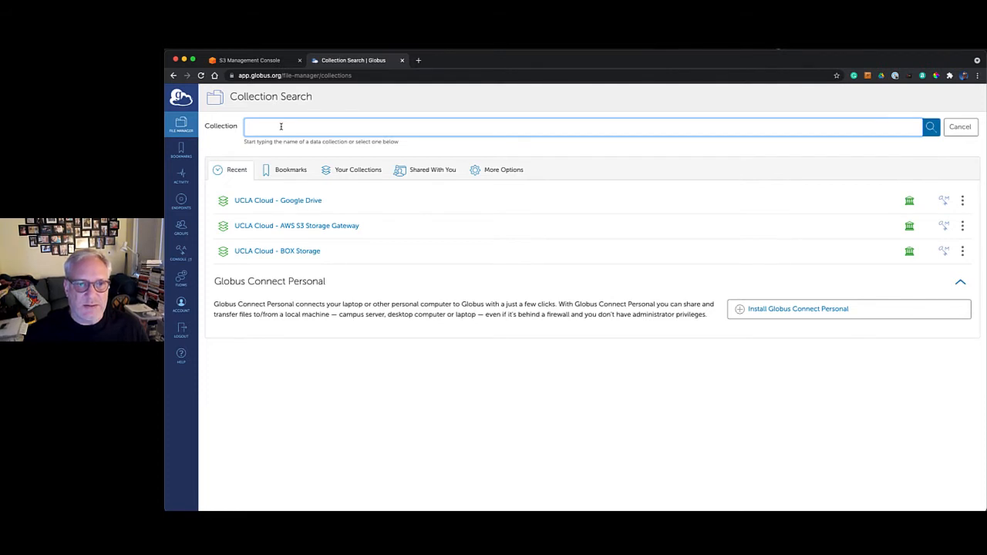
pyautogui.click(296, 226)
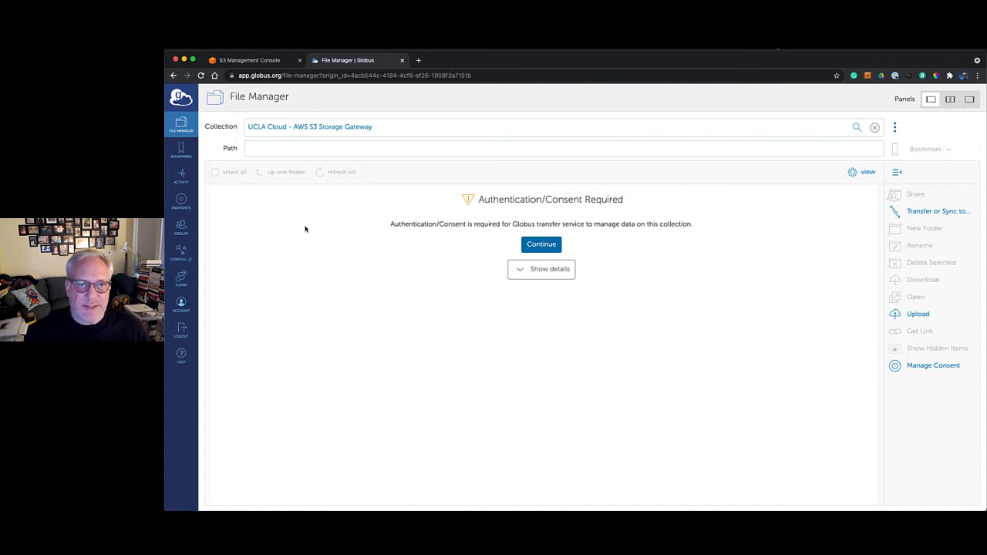
# Authenticate with the ucla.edu identity and allow consent for the S3 Storage Gateway collection.
pyautogui.click(541, 244)
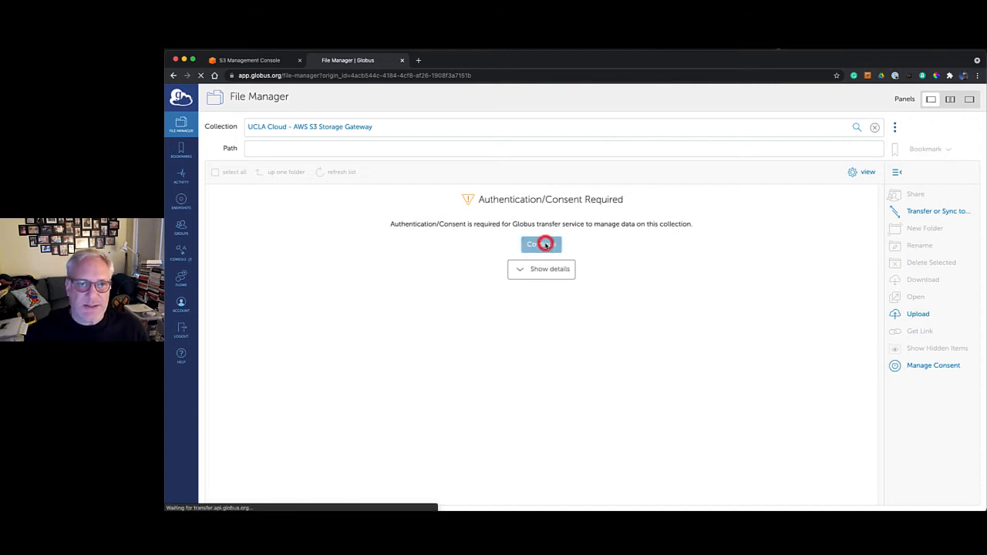
pyautogui.click(541, 244)
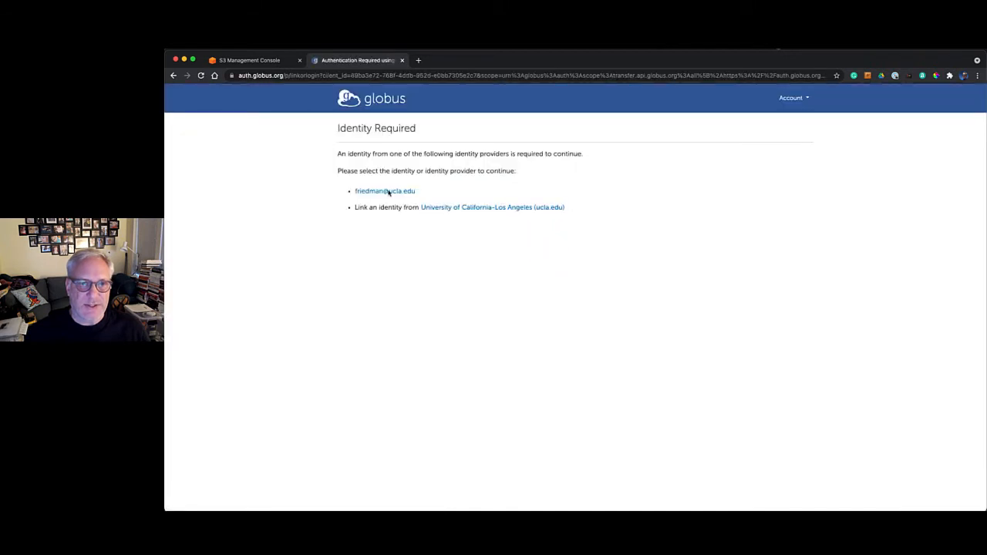
pyautogui.click(385, 191)
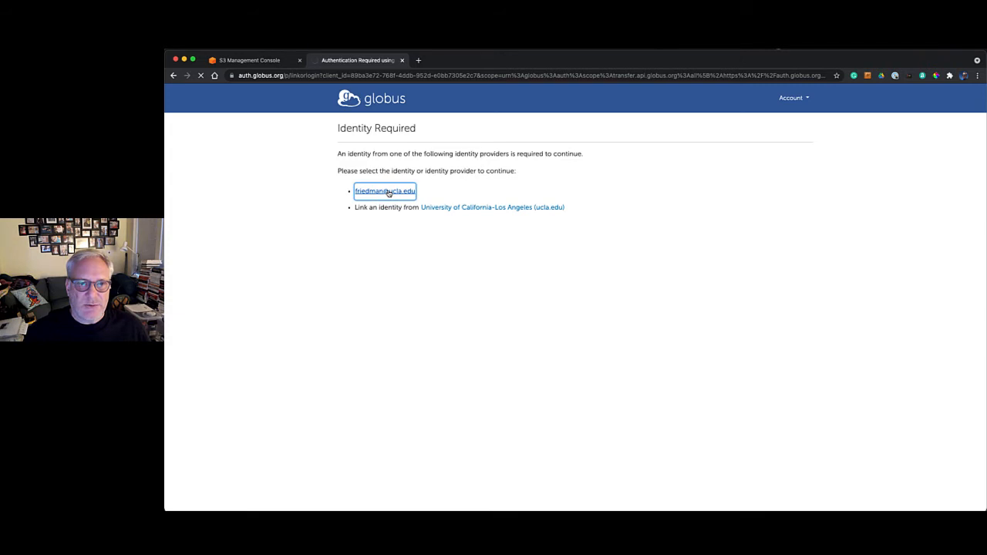
pyautogui.click(385, 191)
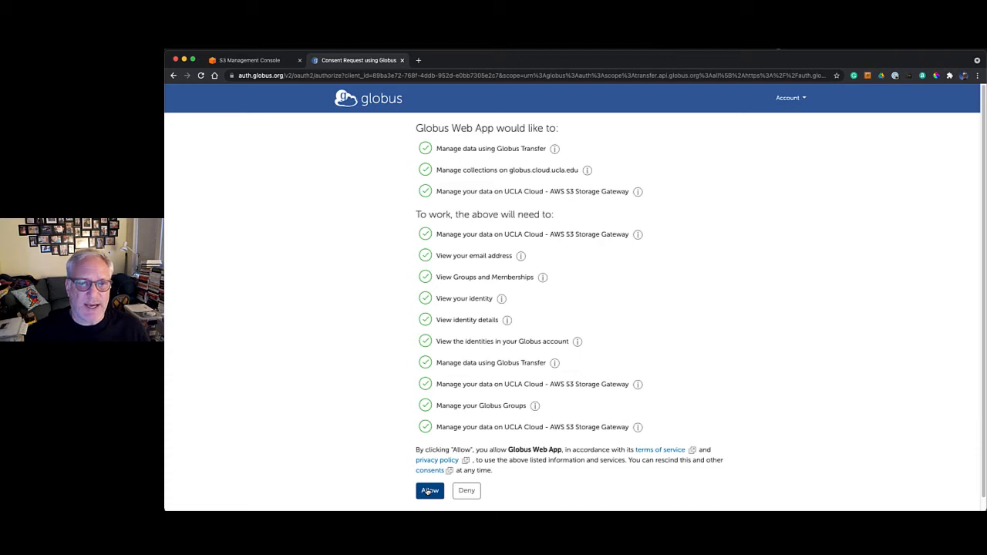
pyautogui.click(427, 491)
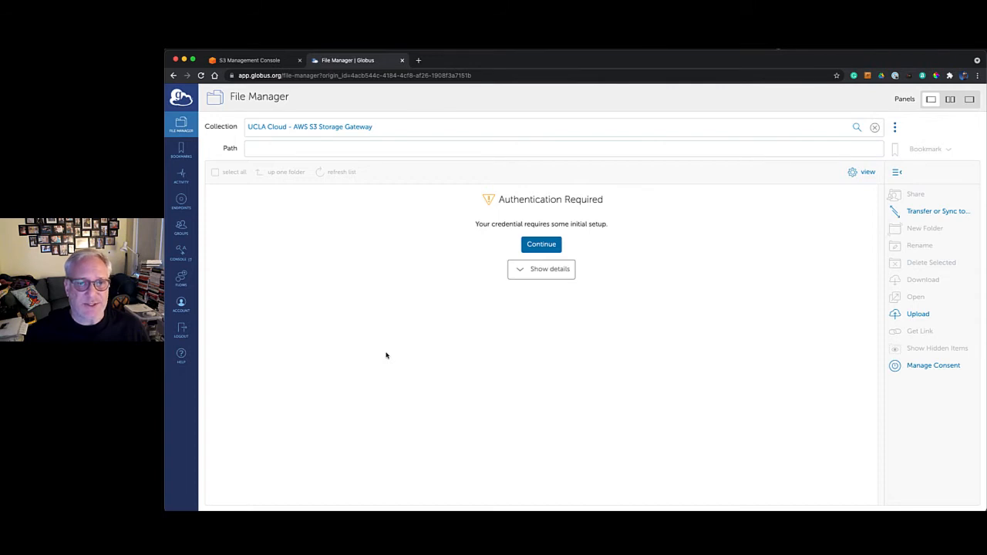
# Provision the Unprovisioned S3 Credential with an AWS IAM access key ID and secret.
pyautogui.click(542, 244)
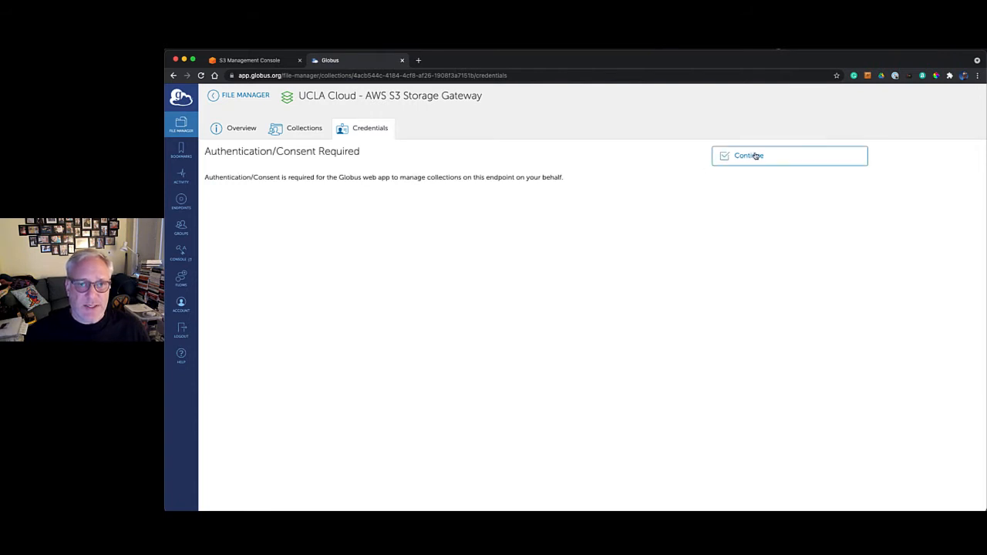
pyautogui.click(754, 156)
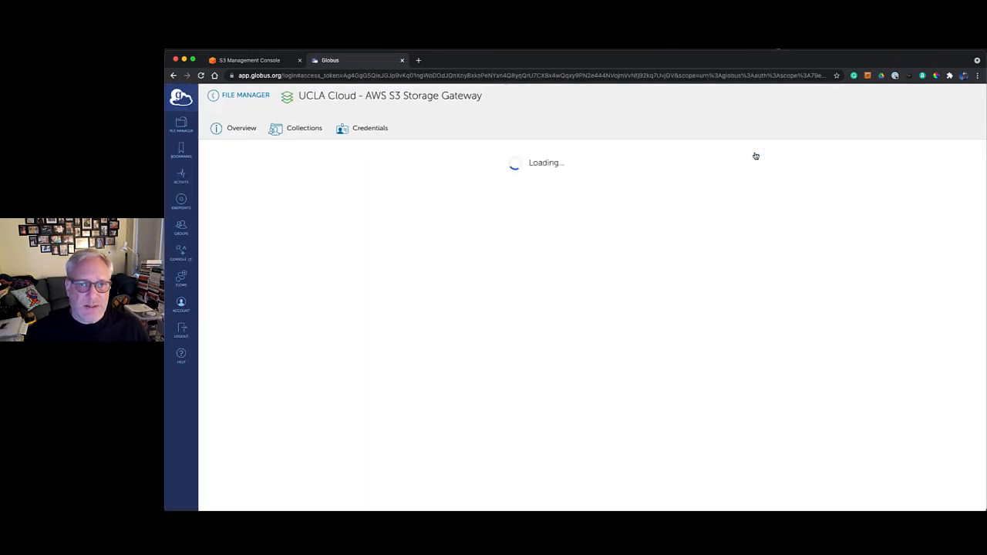
pyautogui.click(370, 128)
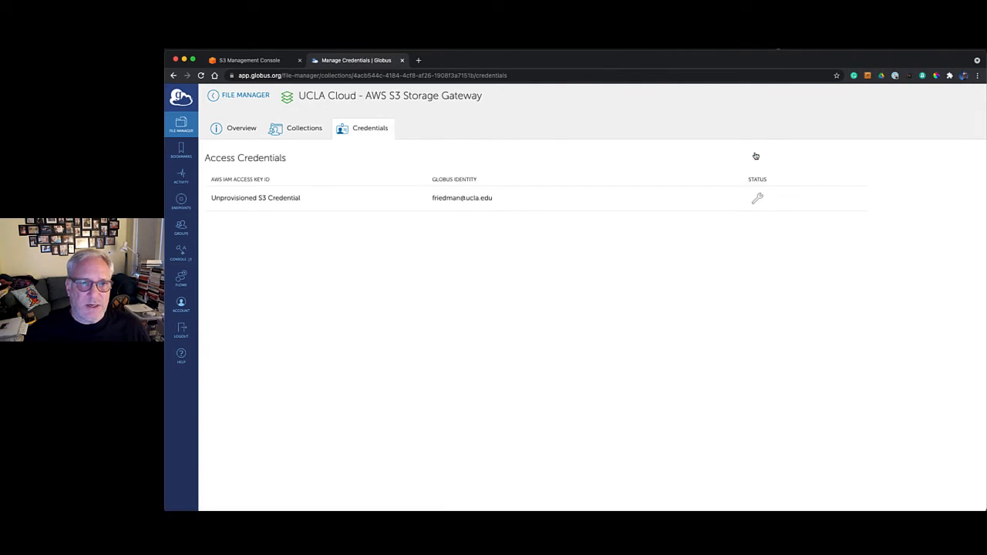
pyautogui.moveTo(756, 186)
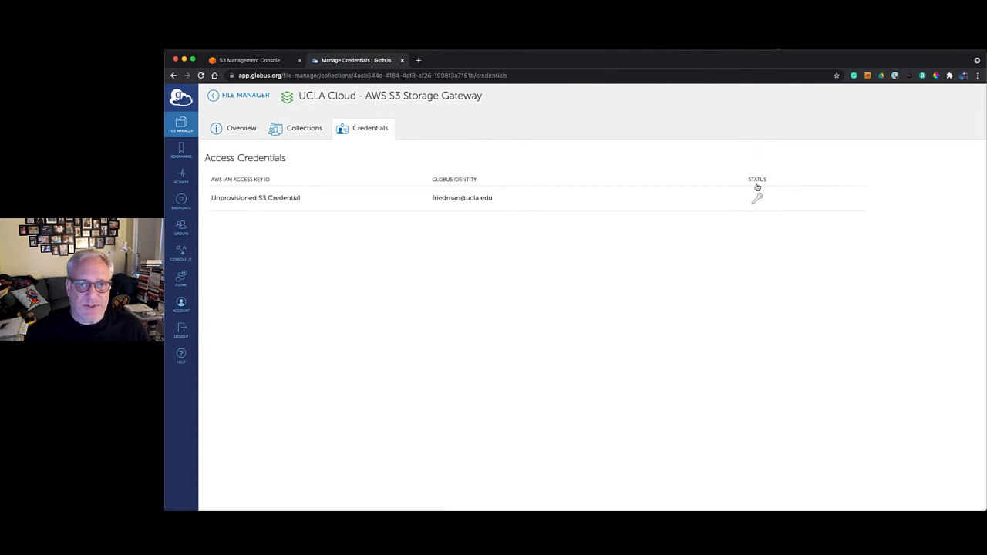
pyautogui.moveTo(756, 200)
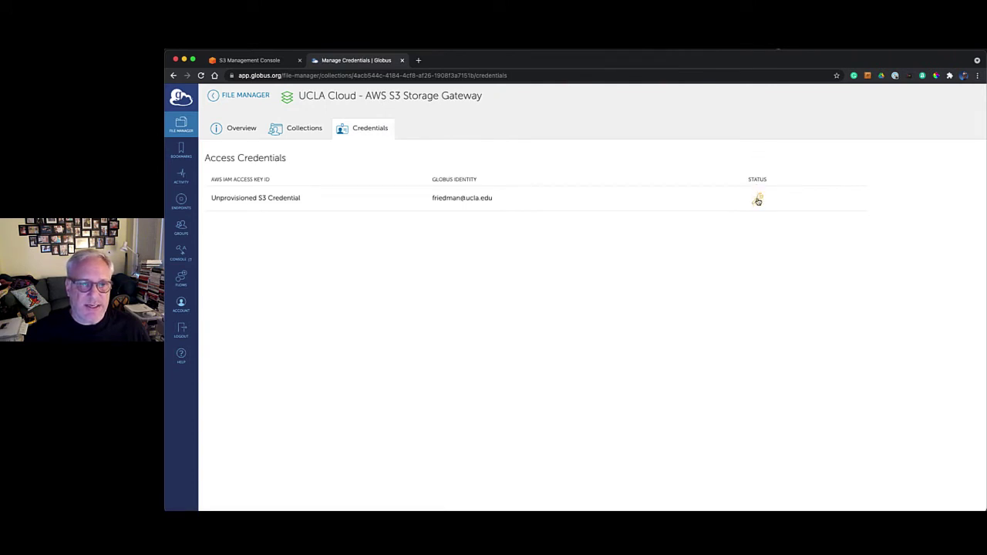
pyautogui.click(756, 199)
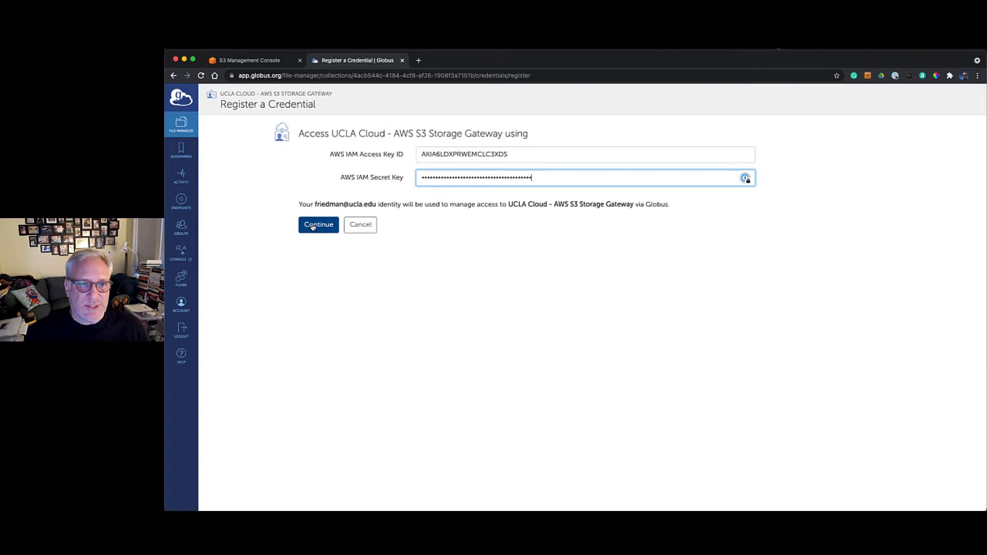
pyautogui.click(318, 225)
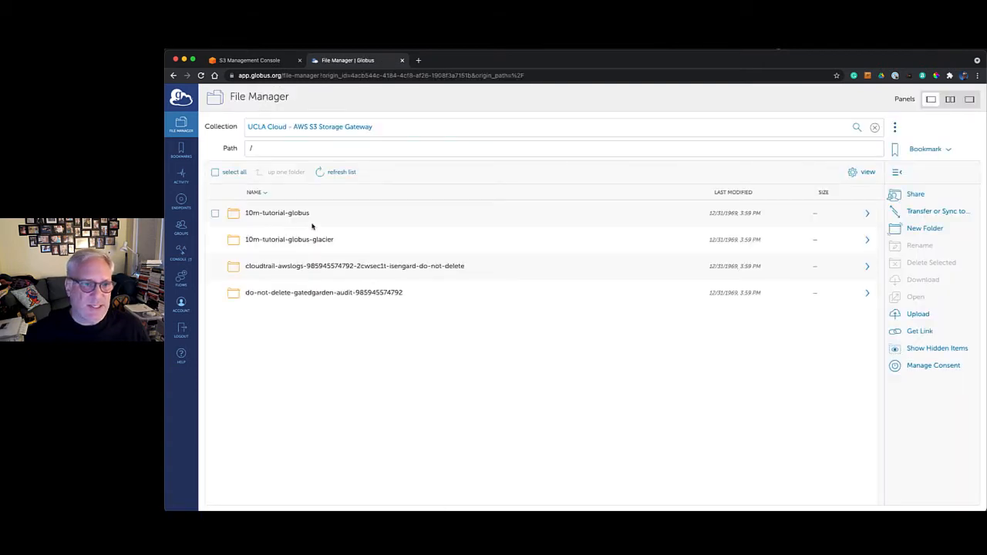
# Confirm the same four buckets in the AWS S3 console's Buckets list, then return to Globus.
pyautogui.click(249, 60)
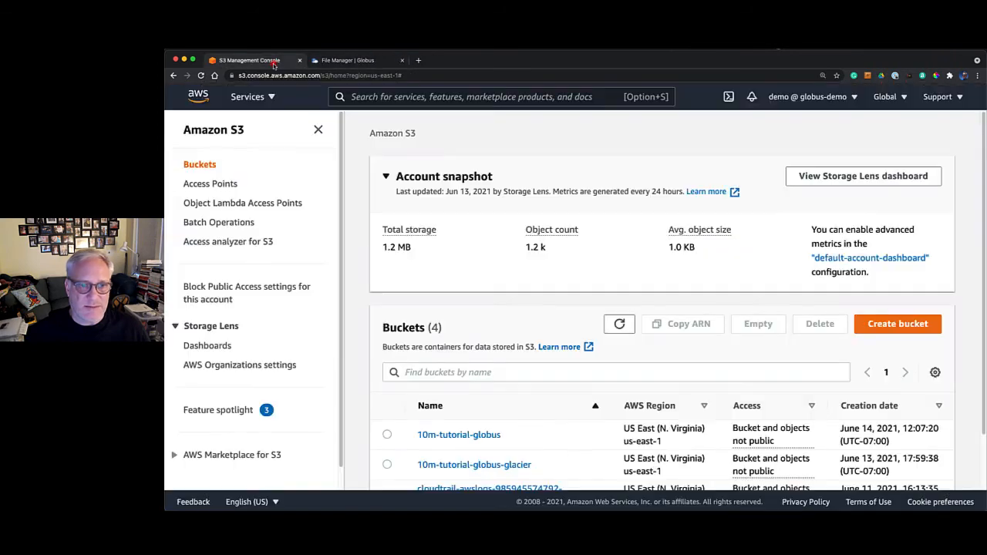
pyautogui.scroll(-3)
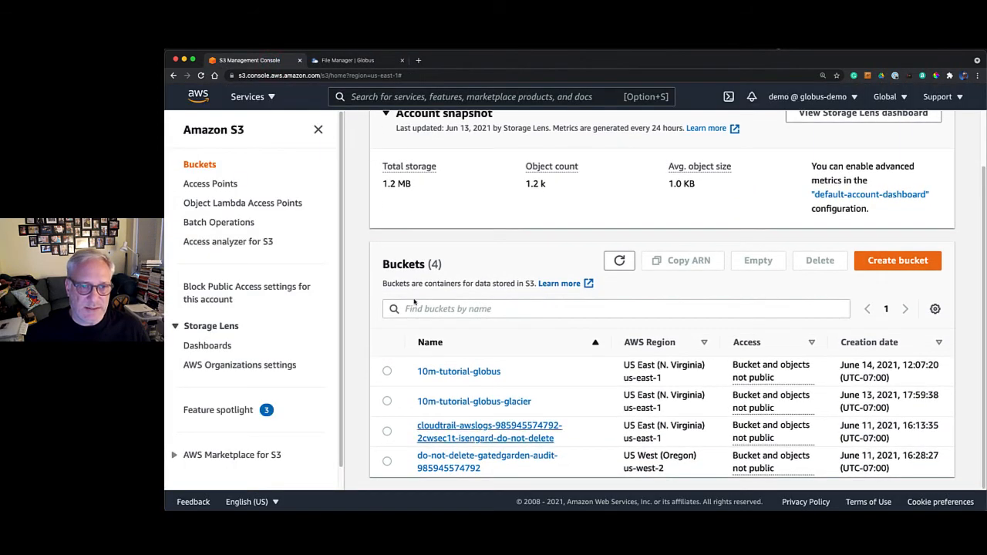
pyautogui.moveTo(461, 183)
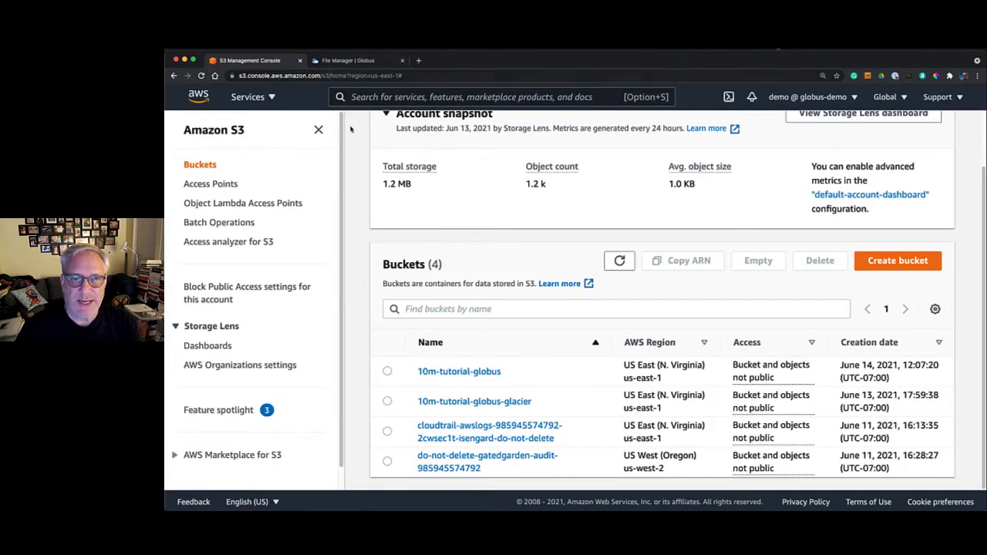
pyautogui.click(355, 60)
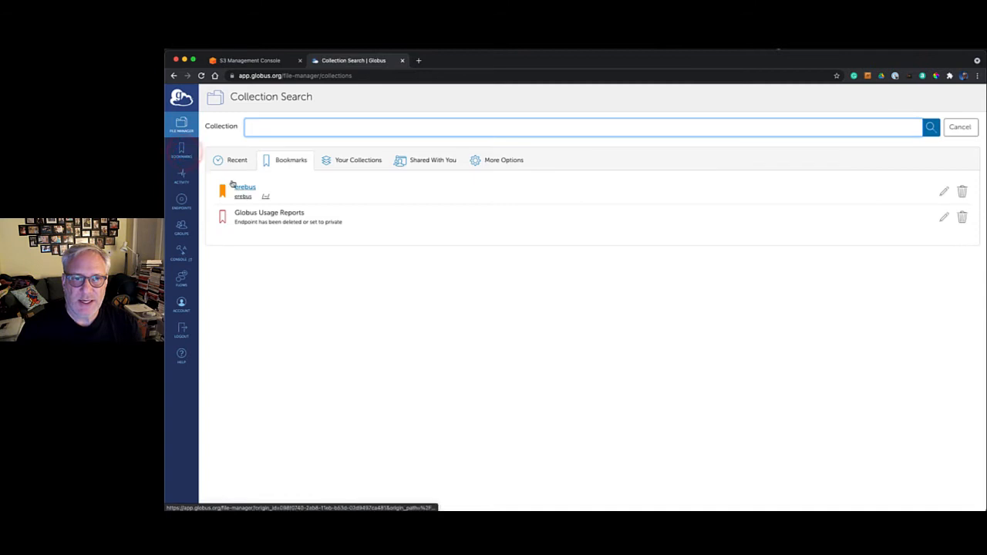
# Open the bookmarked erebus collection at /~/data/.
pyautogui.click(245, 187)
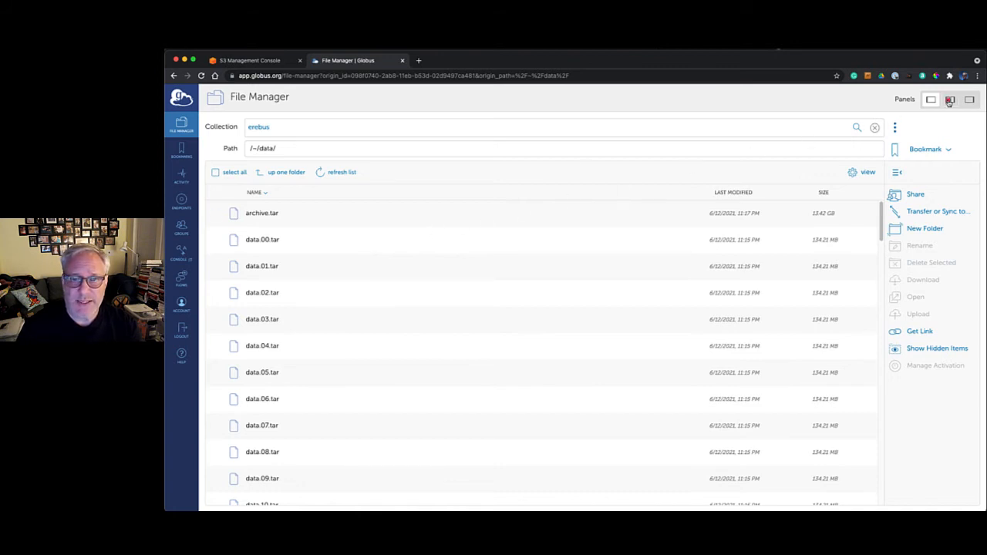
# Target UCLA Cloud S3 gateway /10m-tutorial-globus/ and select every erebus data file except archive.tar.
pyautogui.click(949, 99)
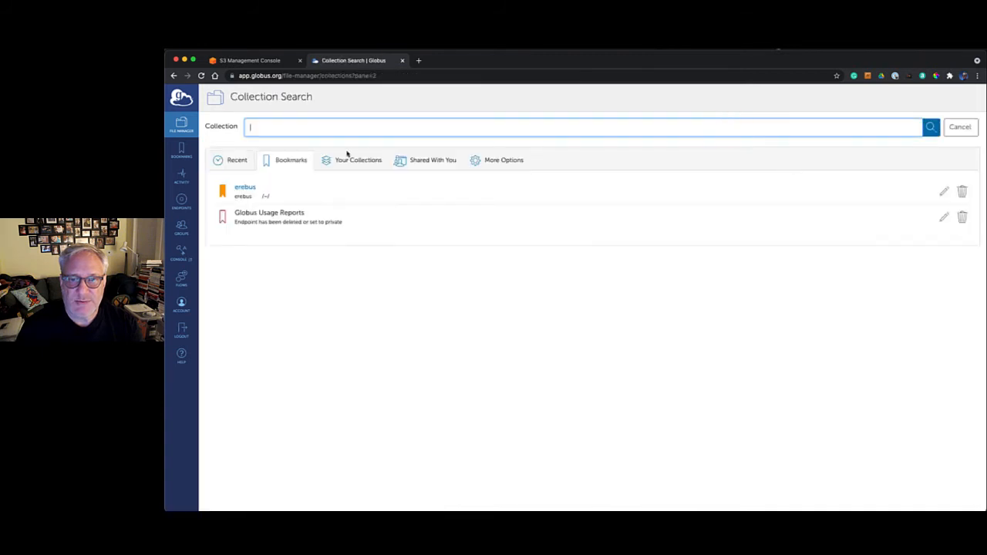
pyautogui.click(245, 187)
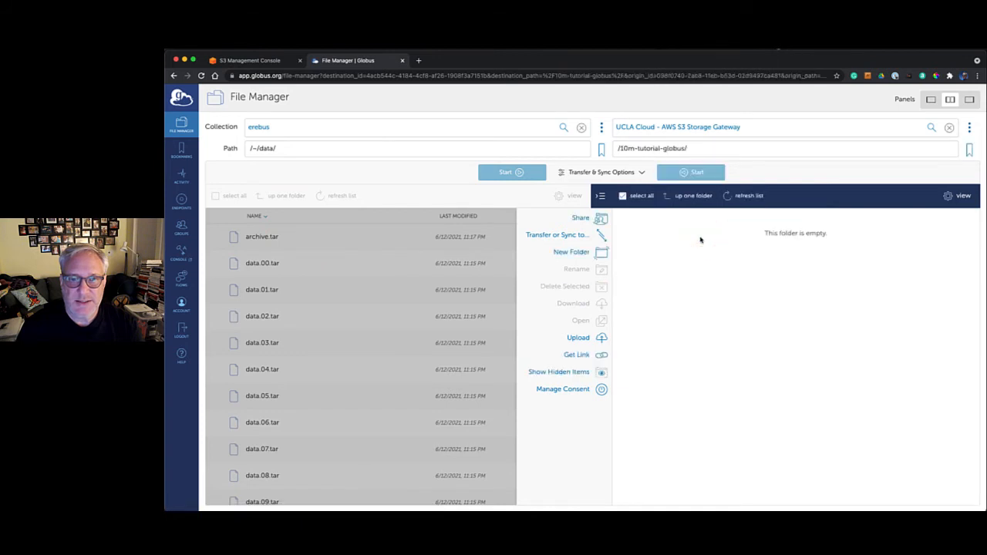
pyautogui.moveTo(693, 241)
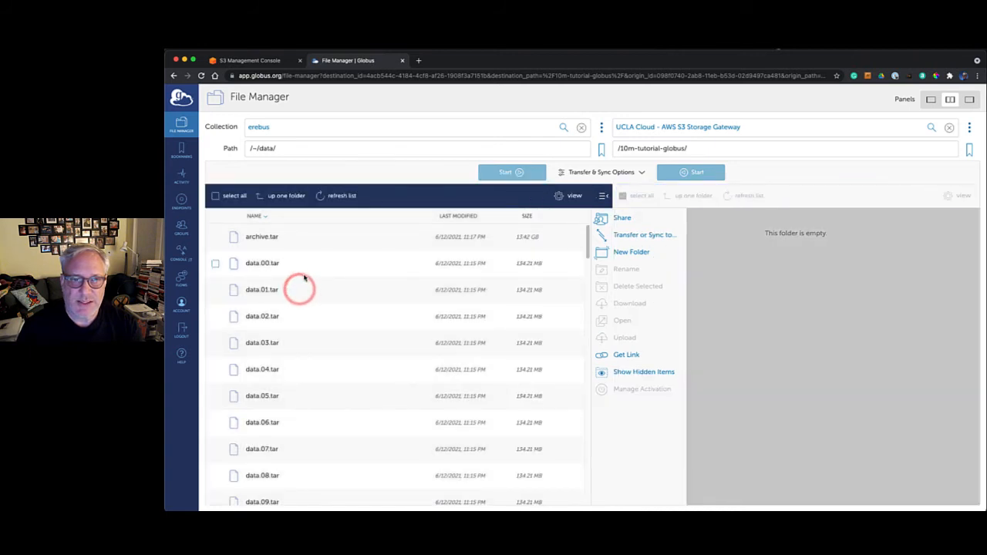
pyautogui.click(231, 195)
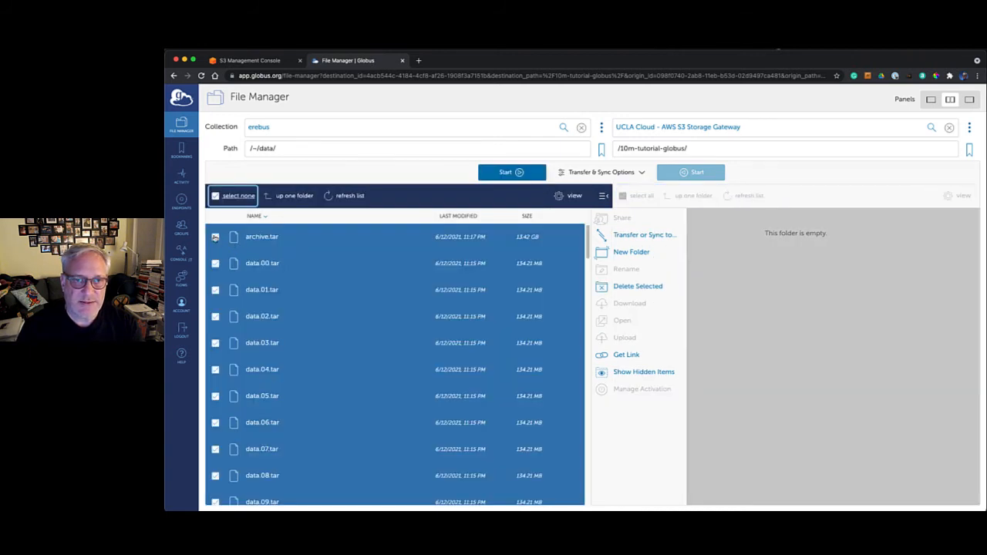
pyautogui.click(215, 237)
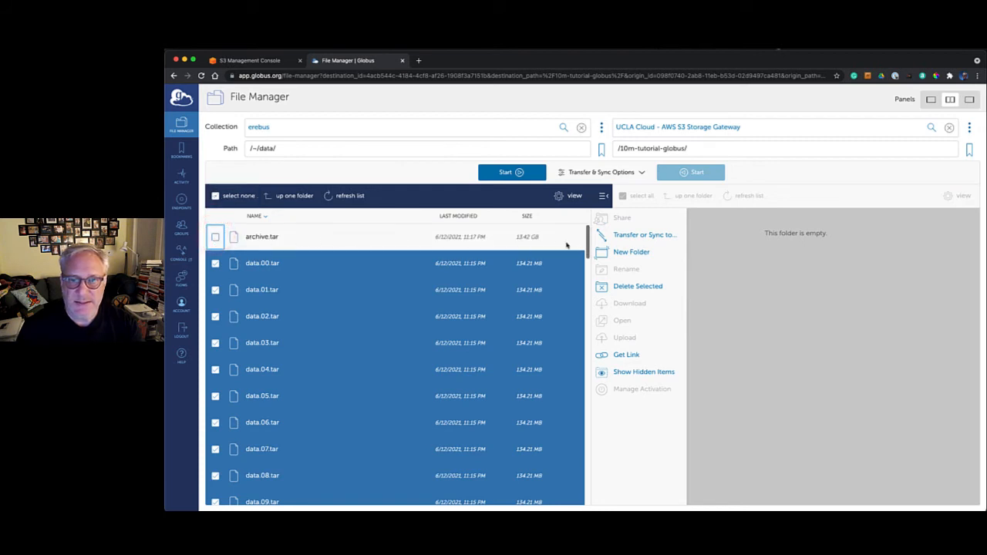
pyautogui.scroll(-3)
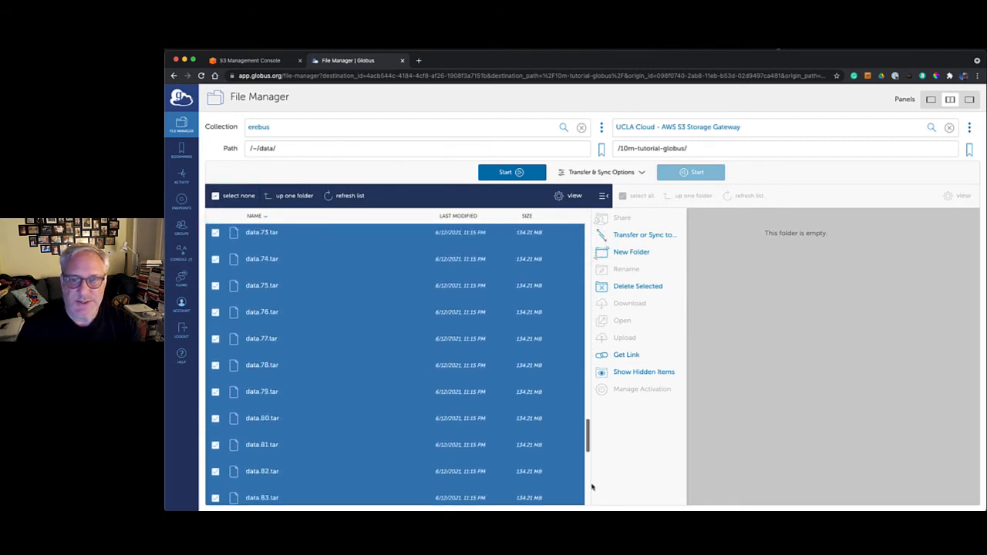
pyautogui.scroll(-3)
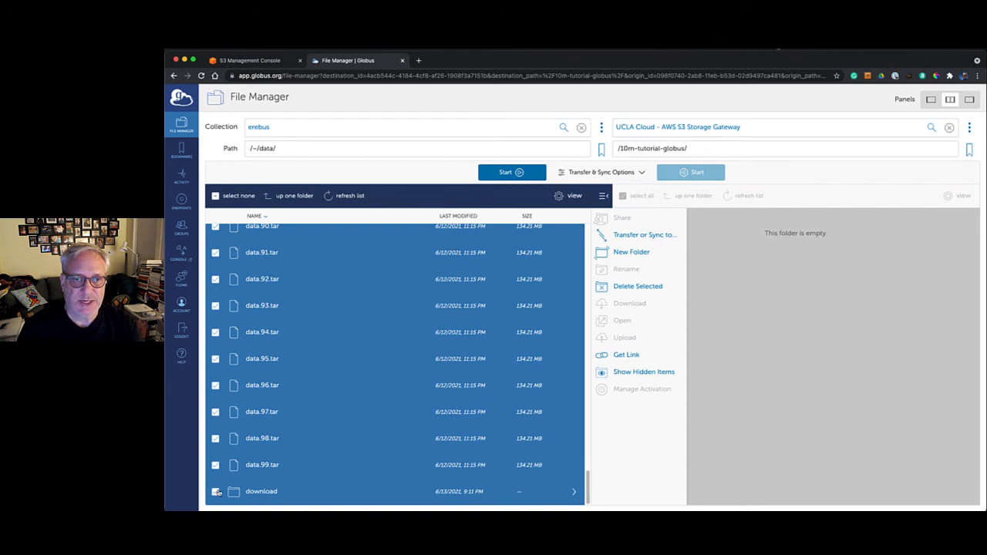
pyautogui.click(215, 491)
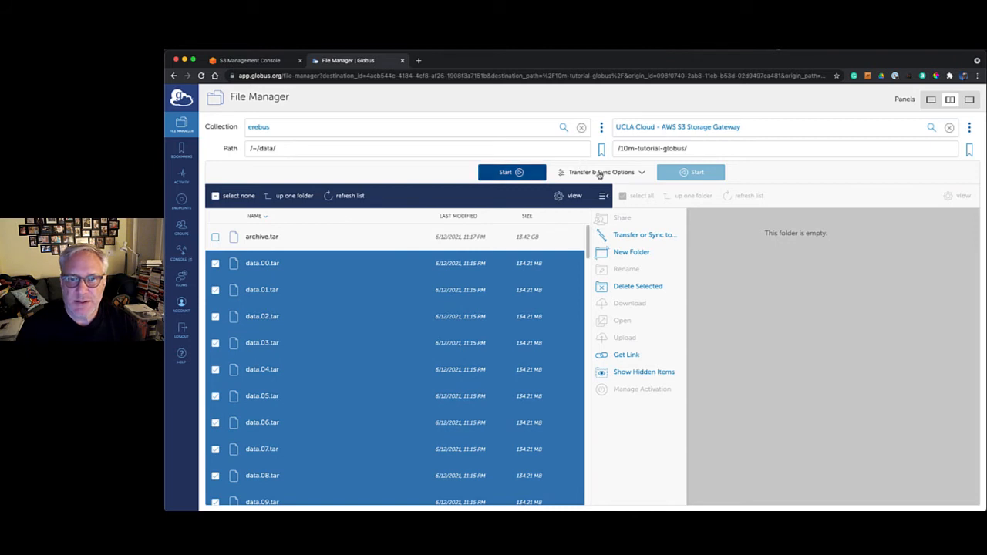
# Label the transfer 10m-tutorial-globus and start it.
pyautogui.click(602, 172)
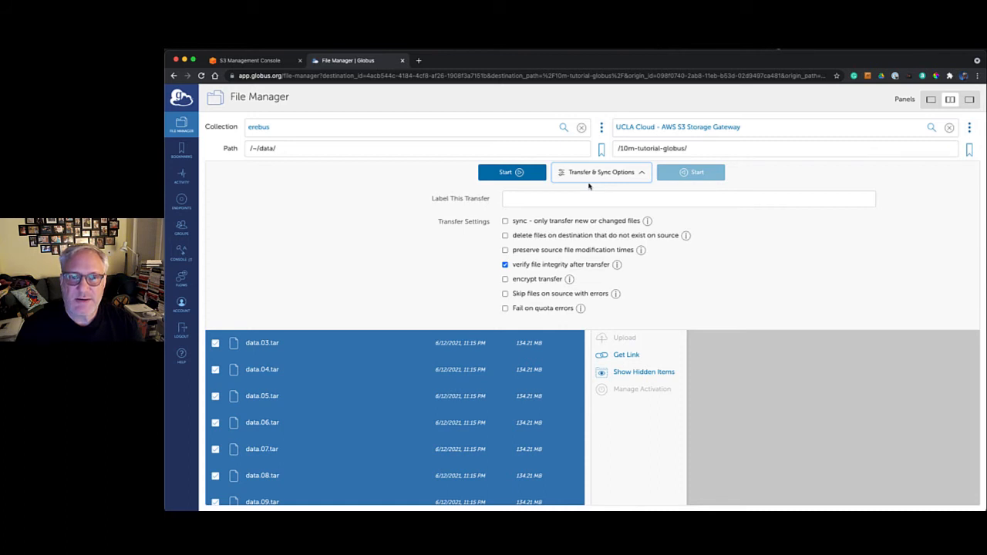
pyautogui.write('10m-tutorial-globus')
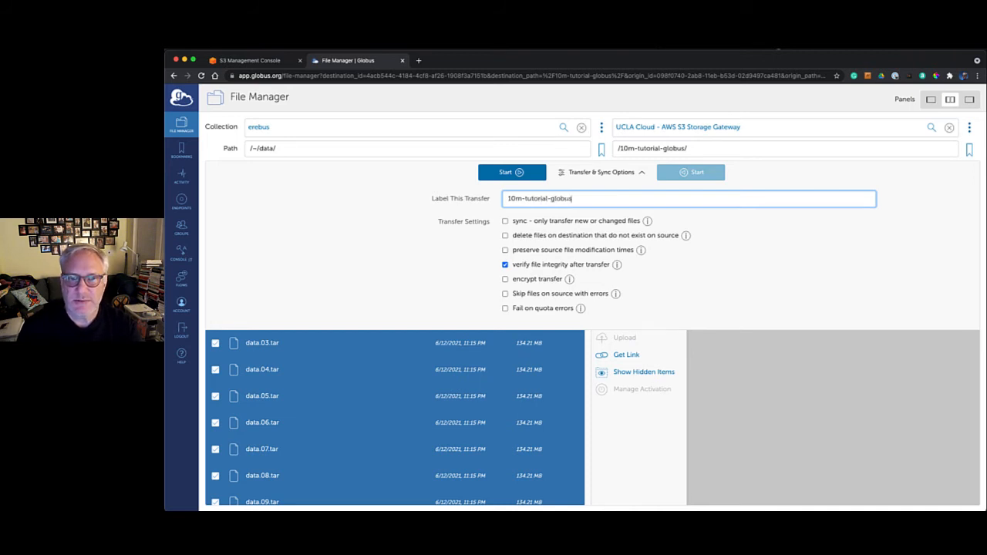
pyautogui.click(513, 172)
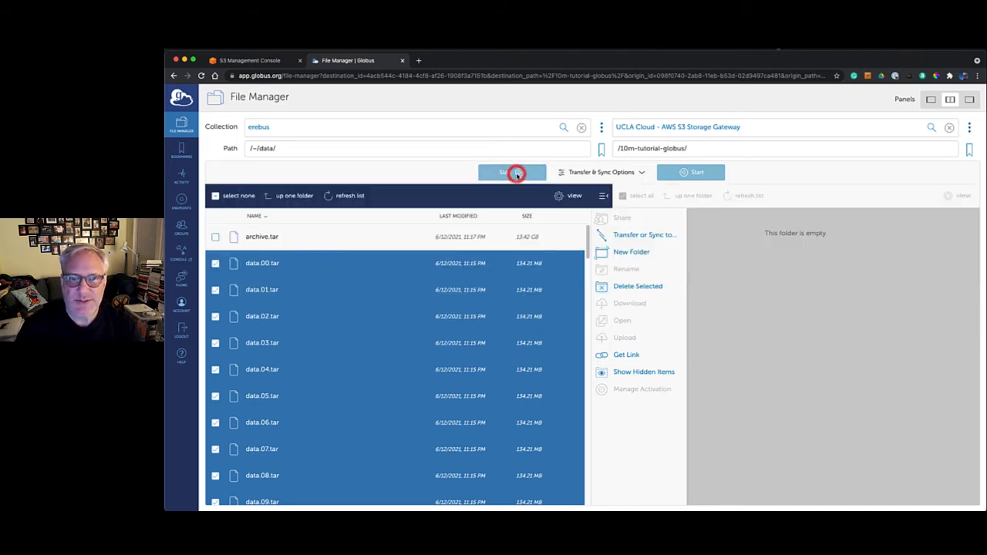
# Open the Activity Detail page for the submitted 10m-tutorial-globus transfer.
pyautogui.click(517, 172)
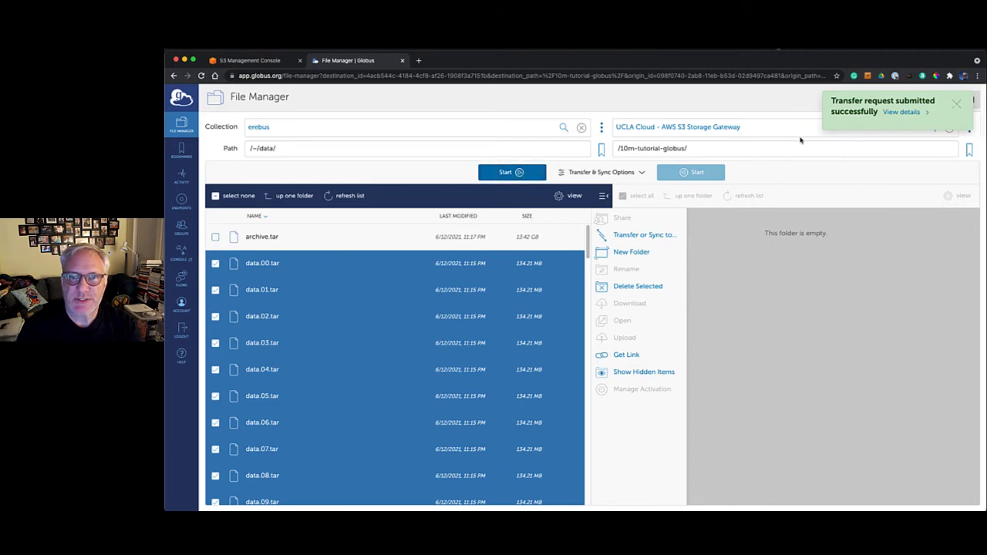
pyautogui.moveTo(902, 114)
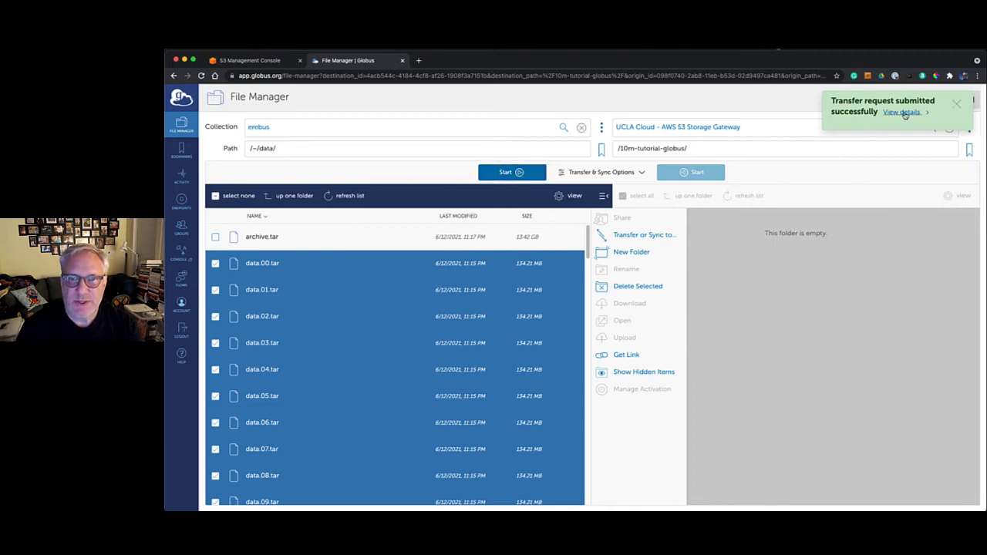
pyautogui.click(901, 113)
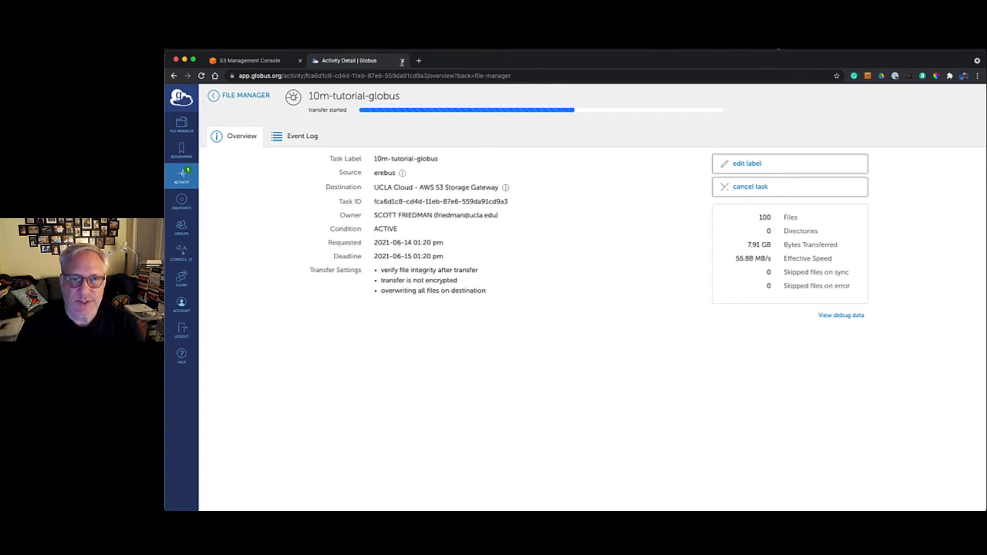
pyautogui.moveTo(357, 60)
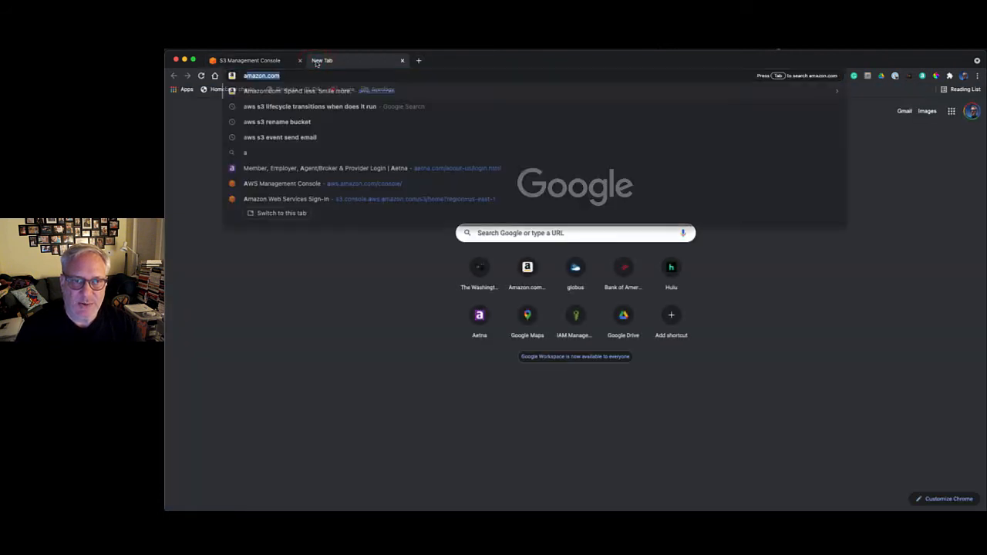
# Confirm in Activity that all 100 files (13.42 GB) transferred, then return to File Manager.
pyautogui.write('app.globus.org/file-manager')
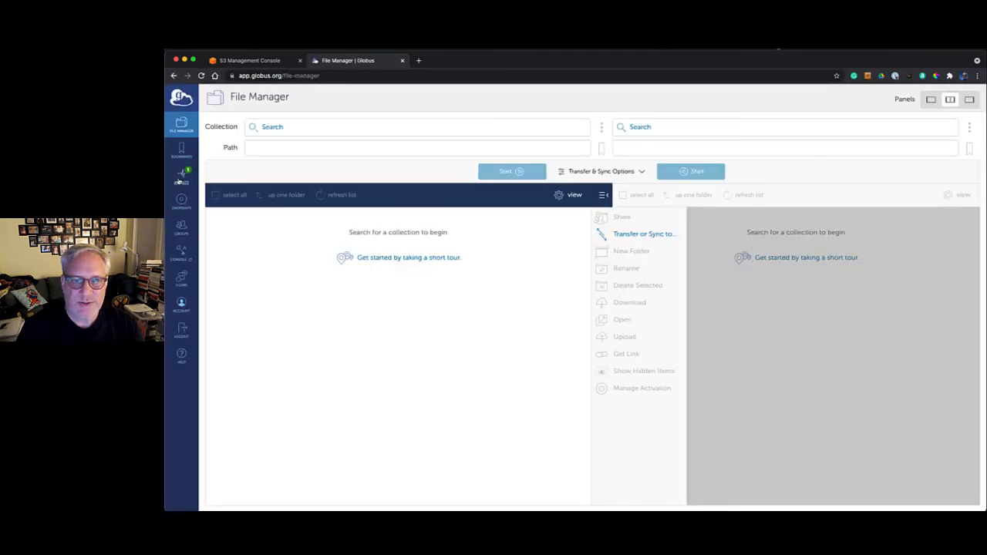
pyautogui.click(181, 177)
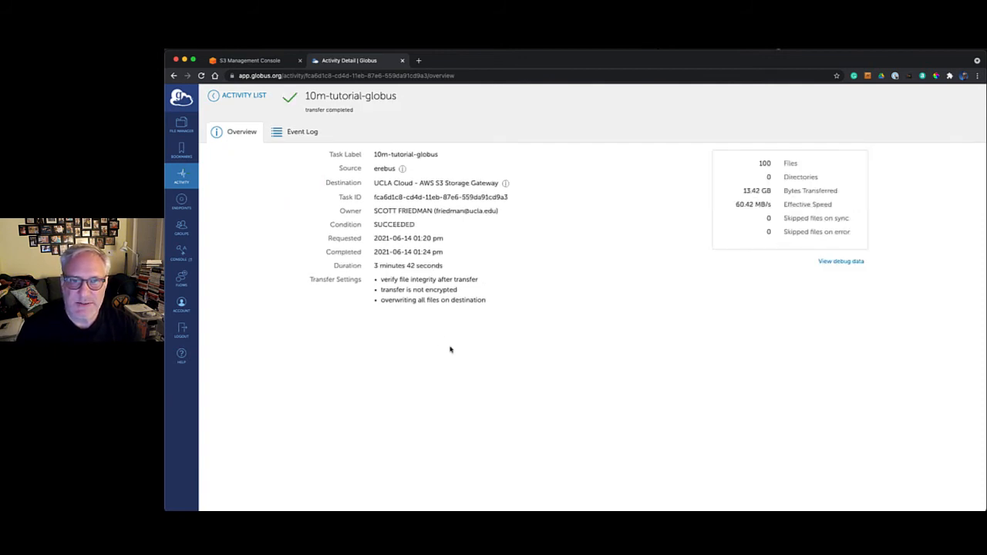
pyautogui.click(180, 123)
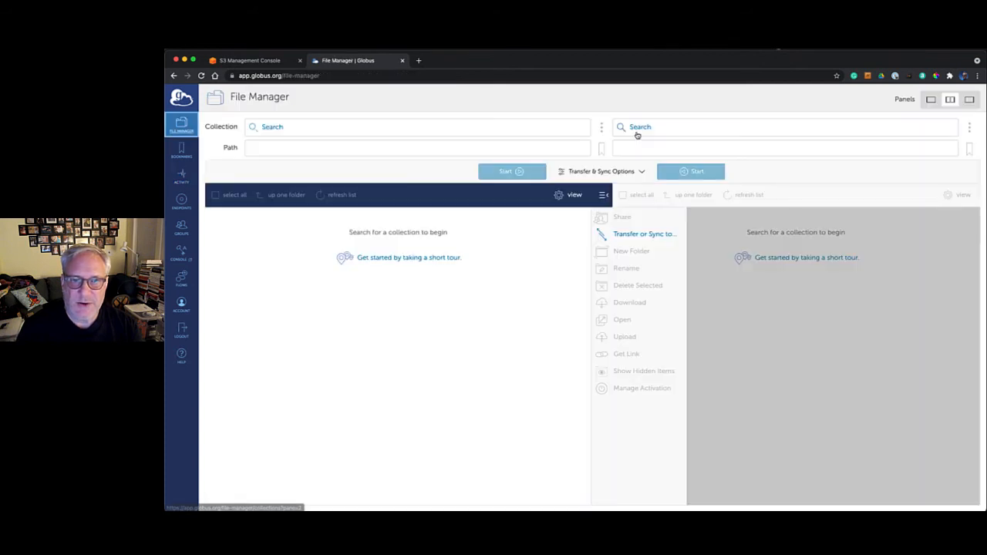
# Browse data.0–data.99 tar files in the AWS S3 Storage Gateway's 10m-tutorial-globus folder.
pyautogui.click(785, 126)
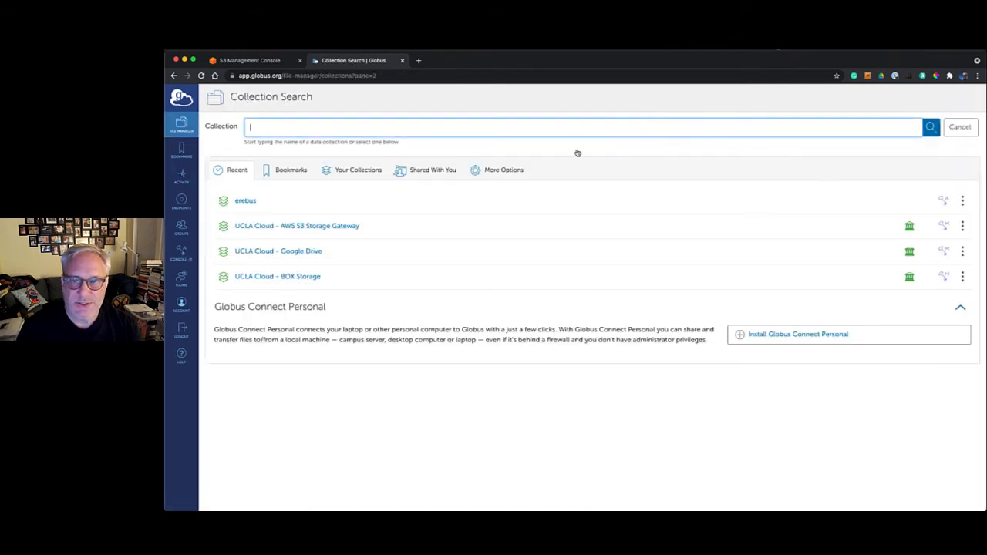
pyautogui.click(297, 225)
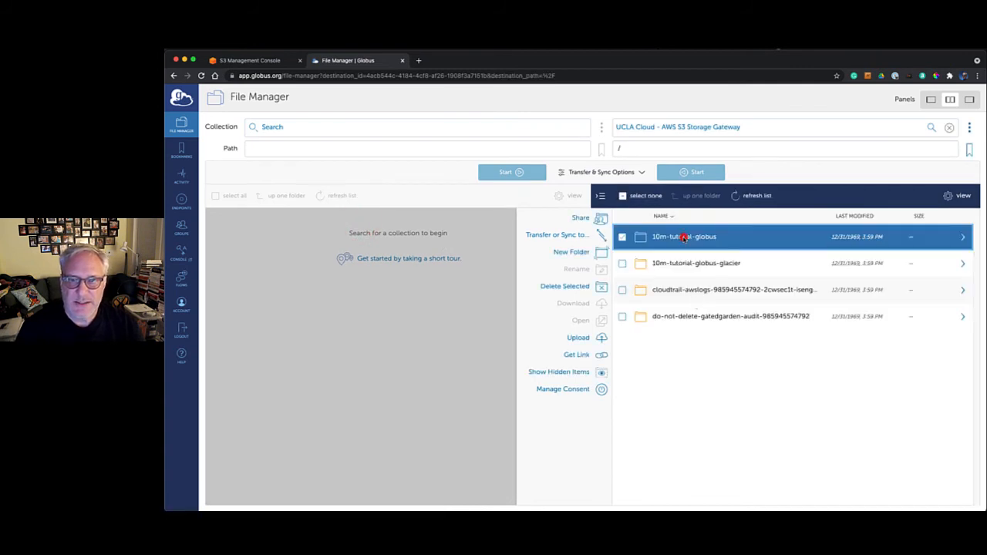
pyautogui.doubleClick(686, 236)
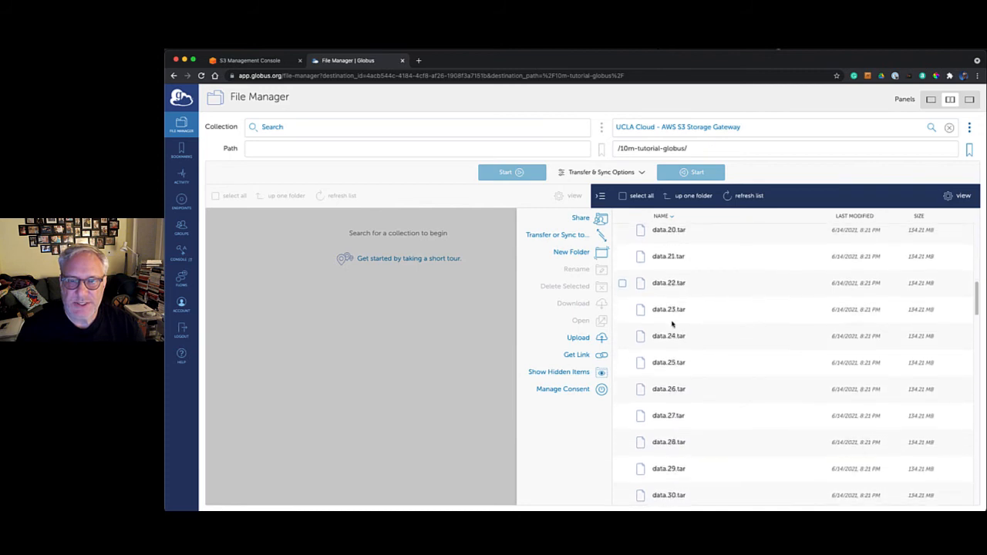
pyautogui.scroll(-3)
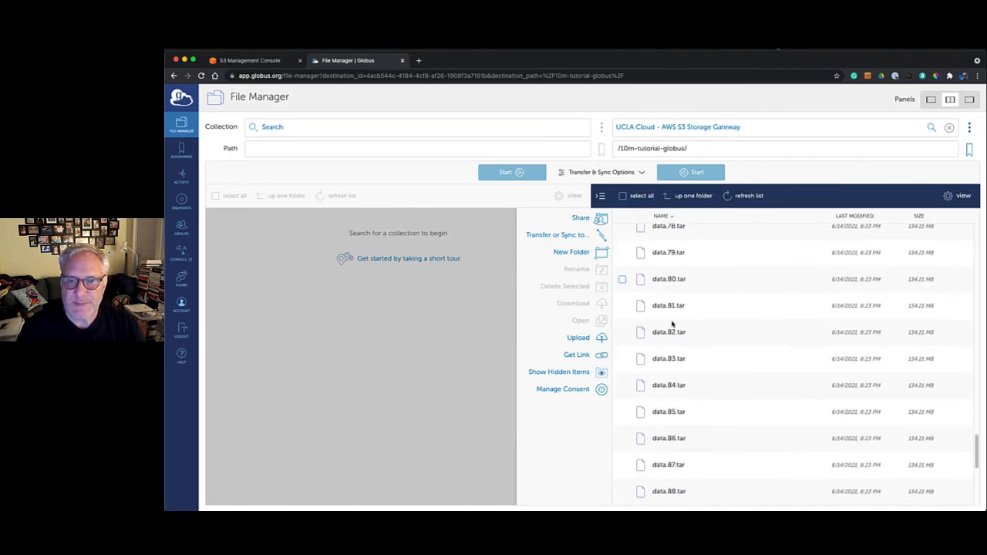
pyautogui.scroll(-3)
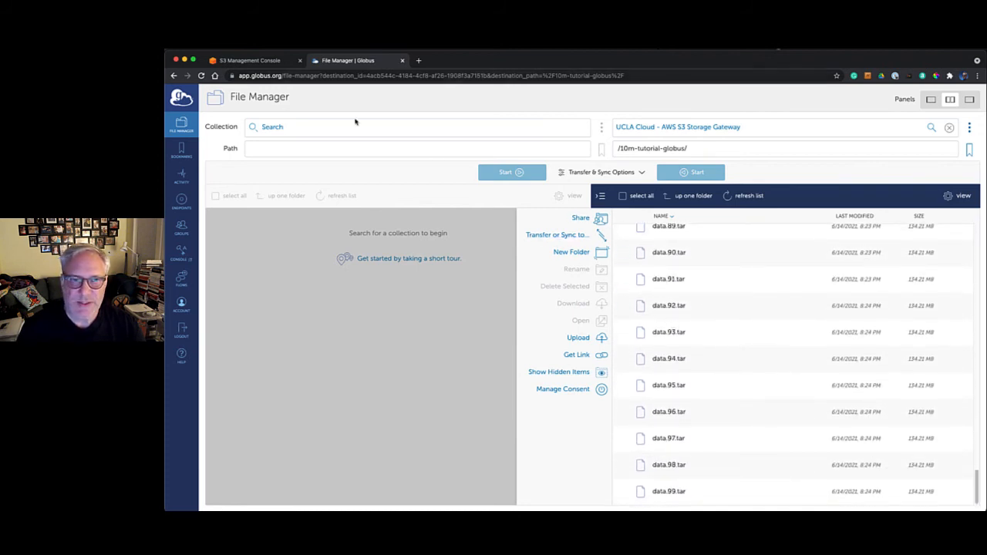
pyautogui.click(255, 60)
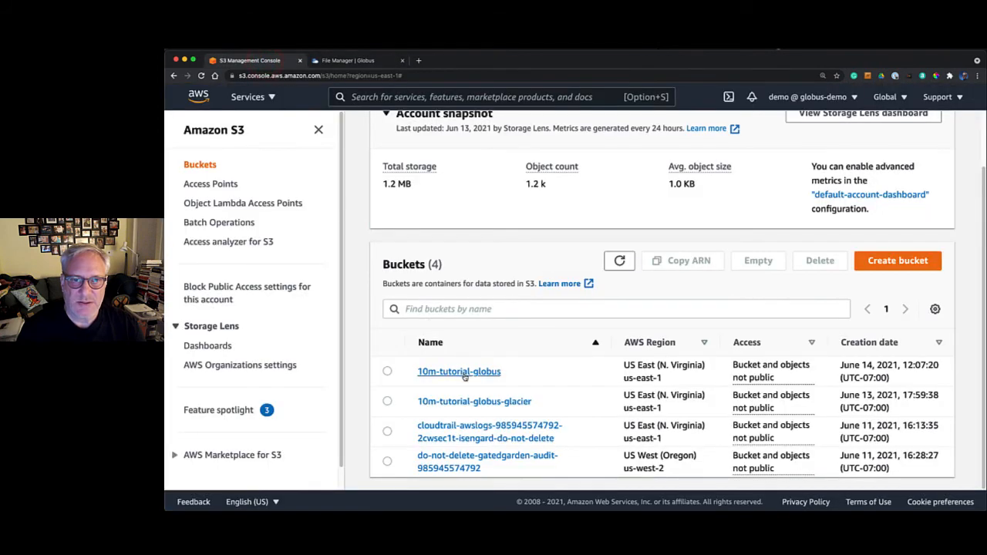
# Verify the 10m-tutorial-globus bucket holds 100 tar objects of 128.0 MB.
pyautogui.click(458, 372)
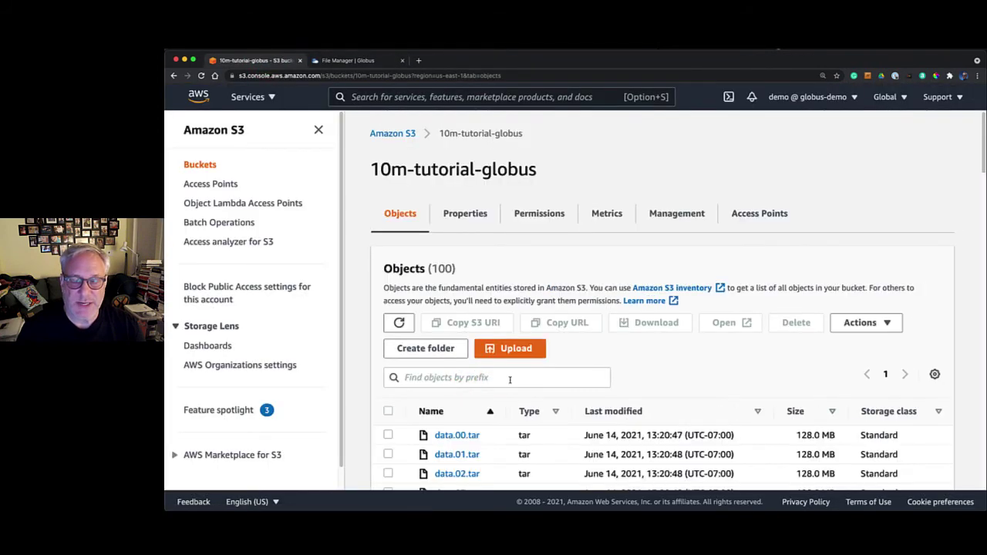
pyautogui.scroll(-3)
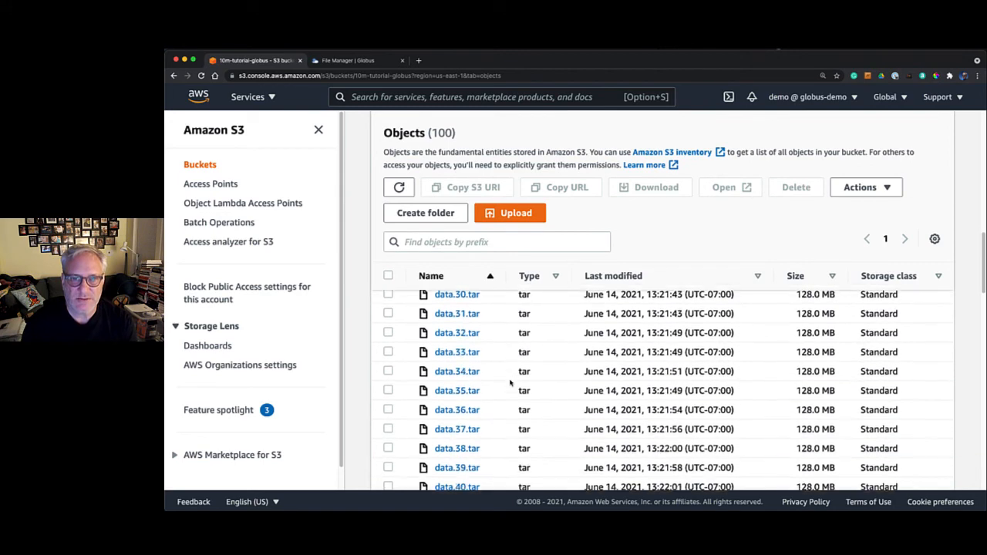
pyautogui.scroll(-3)
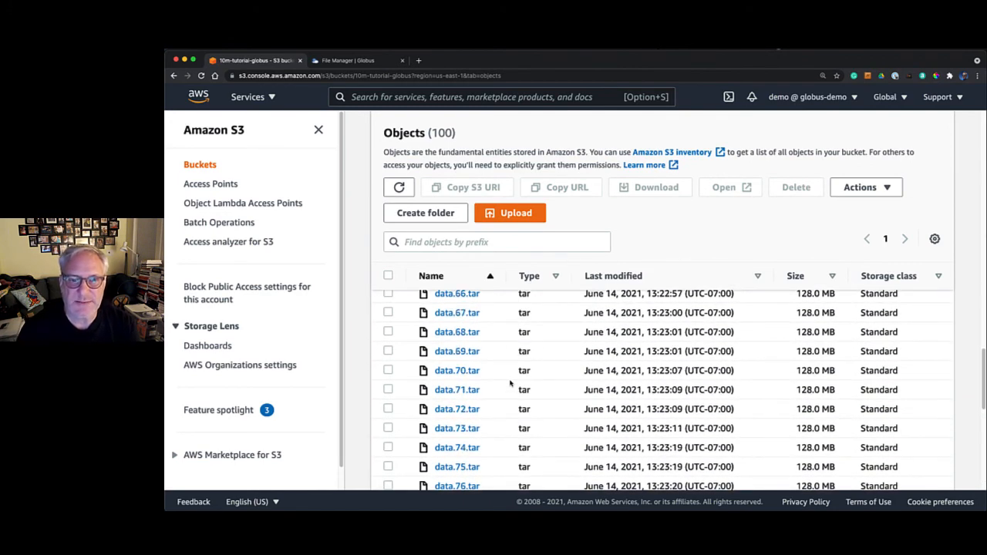
pyautogui.click(351, 60)
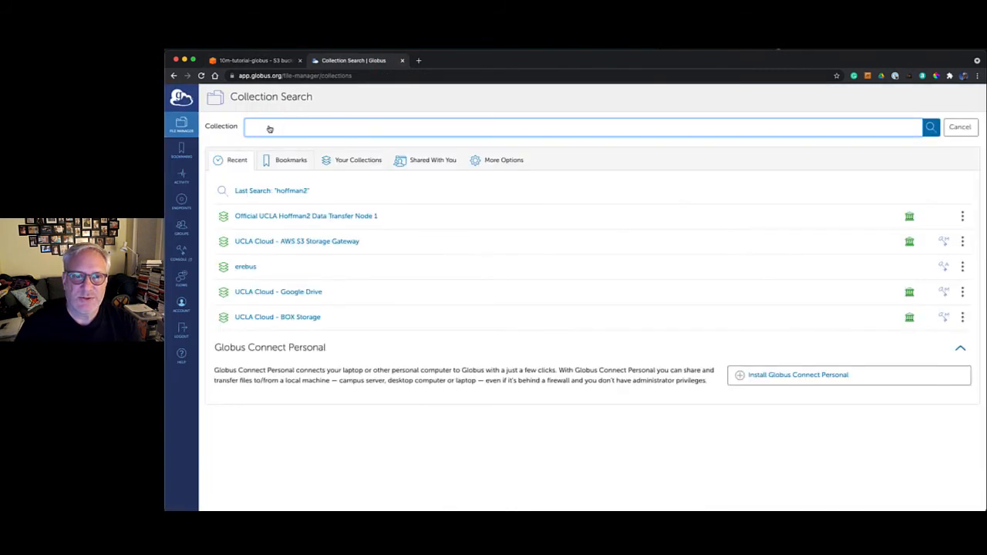
# Set Official UCLA Hoffman2 Data Transfer Node 1's ~/download/ folder as the destination.
pyautogui.click(297, 241)
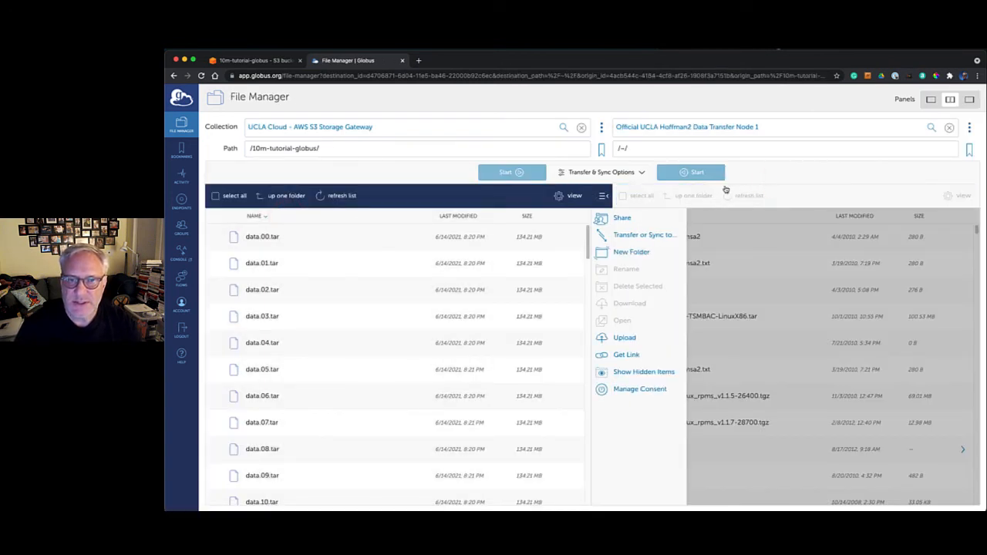
pyautogui.click(602, 195)
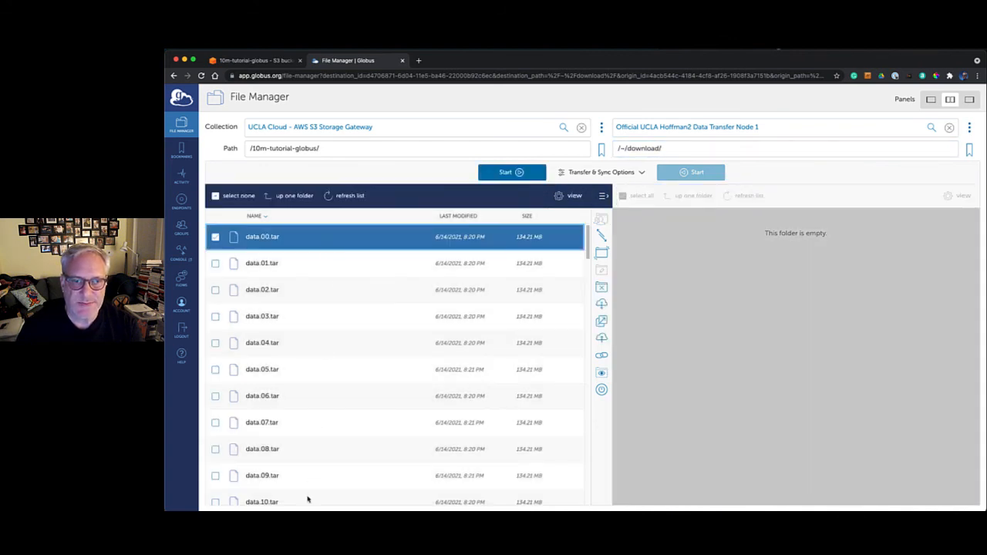
# Transfer data.00.tar–data.09.tar from S3 to the Hoffman2 download folder and view details.
pyautogui.click(309, 476)
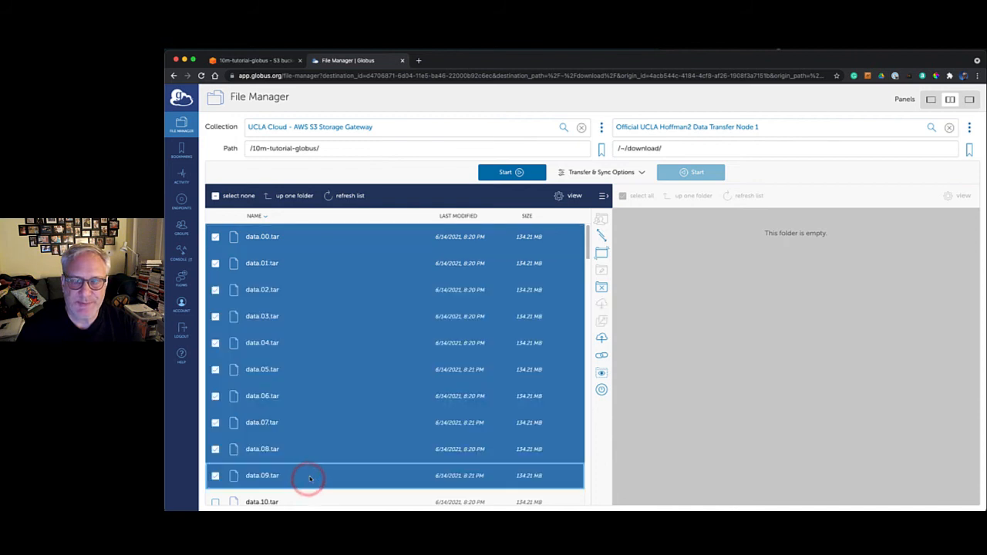
pyautogui.scroll(-3)
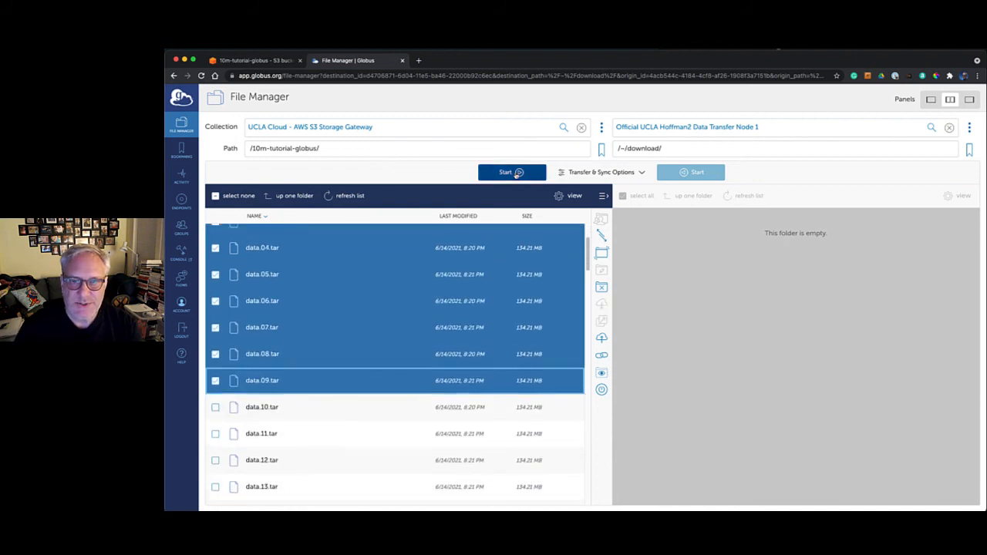
pyautogui.click(512, 172)
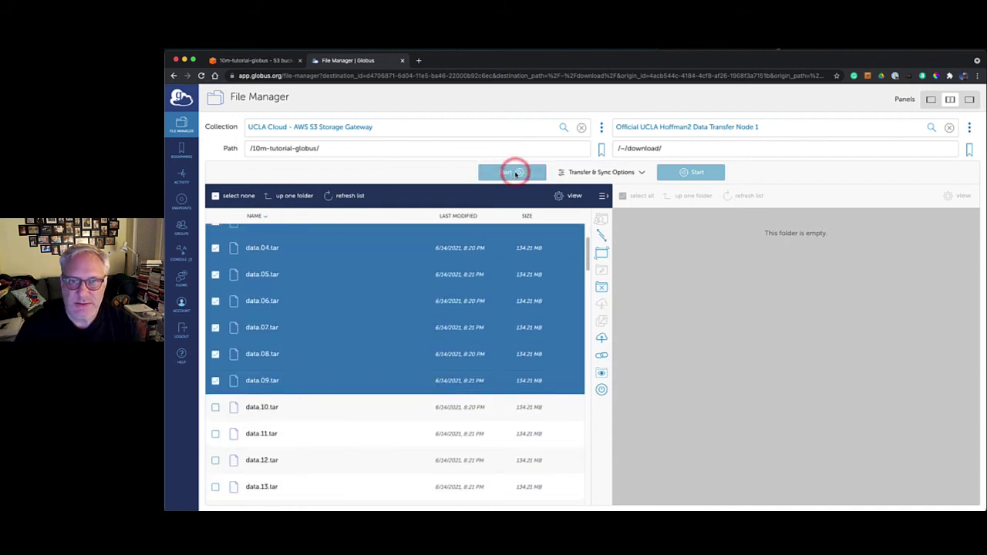
pyautogui.click(512, 172)
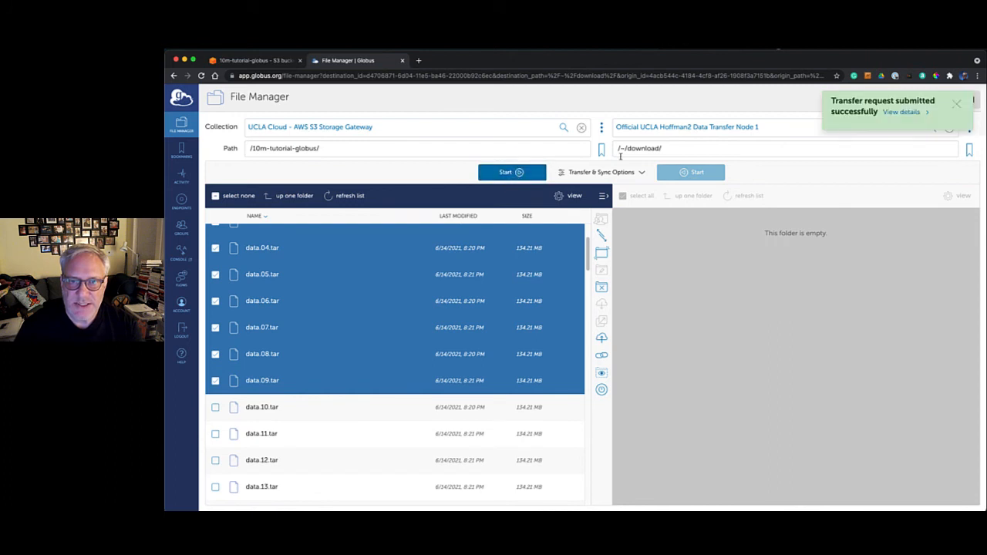
pyautogui.click(910, 112)
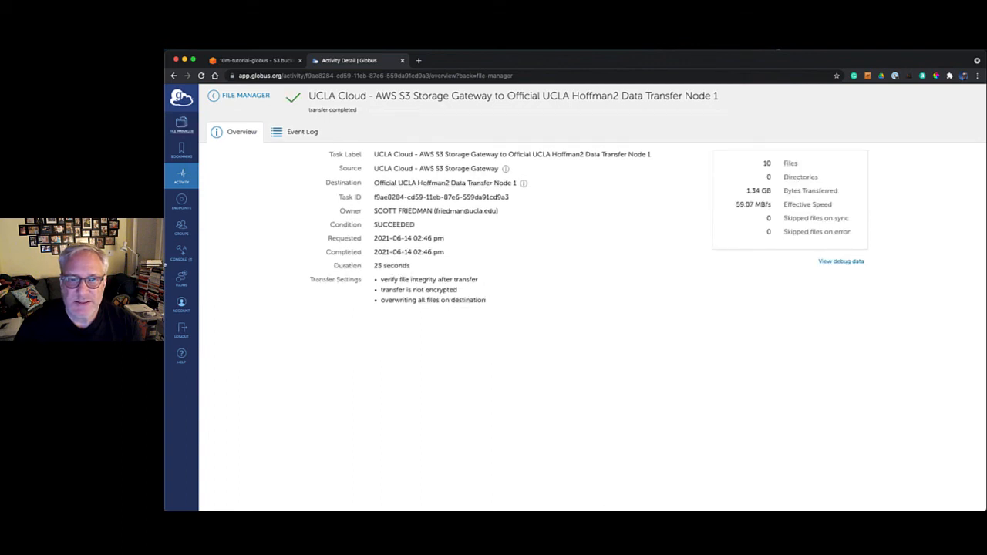
# Refresh the Hoffman2 ~/download/ listing to confirm the ten 134.21 MB tar files arrived.
pyautogui.click(181, 123)
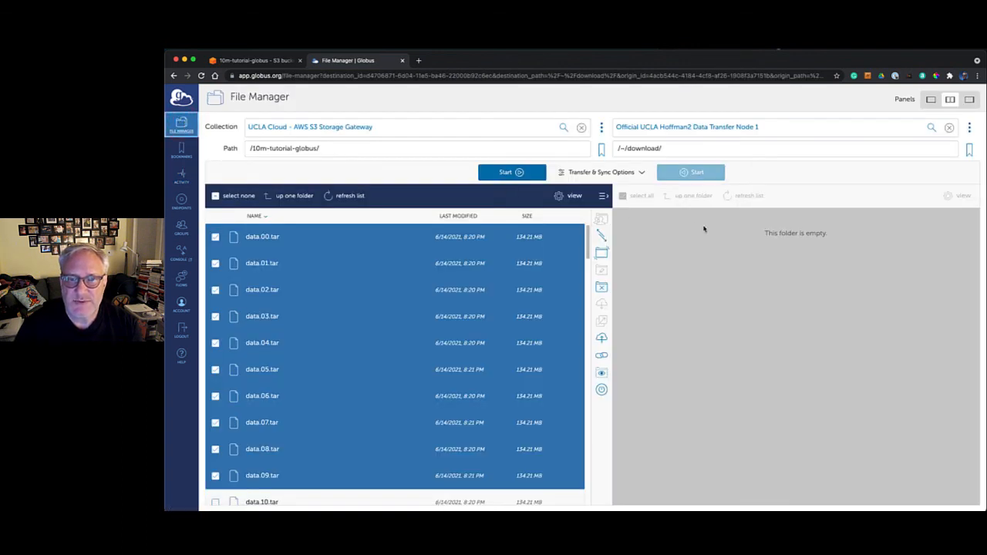
pyautogui.click(739, 195)
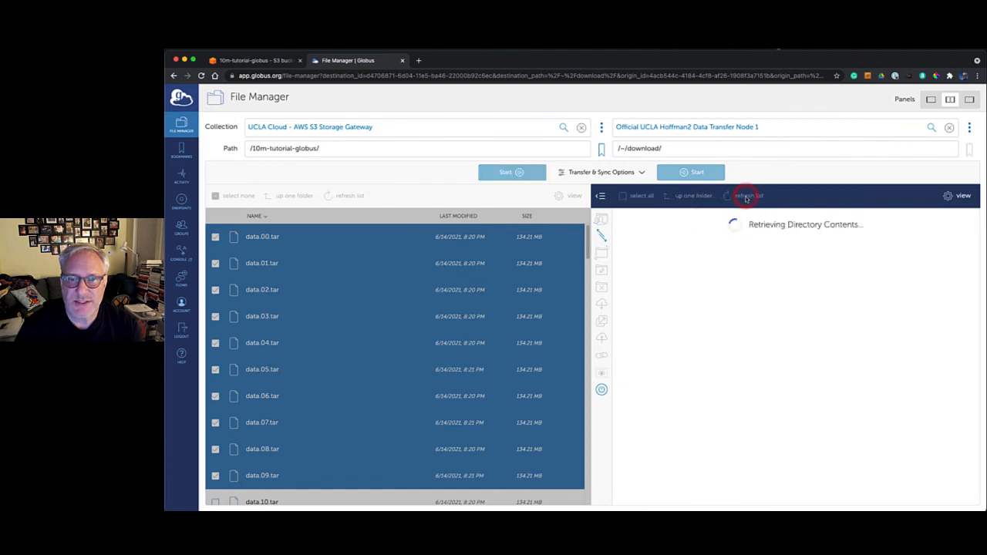
pyautogui.click(744, 196)
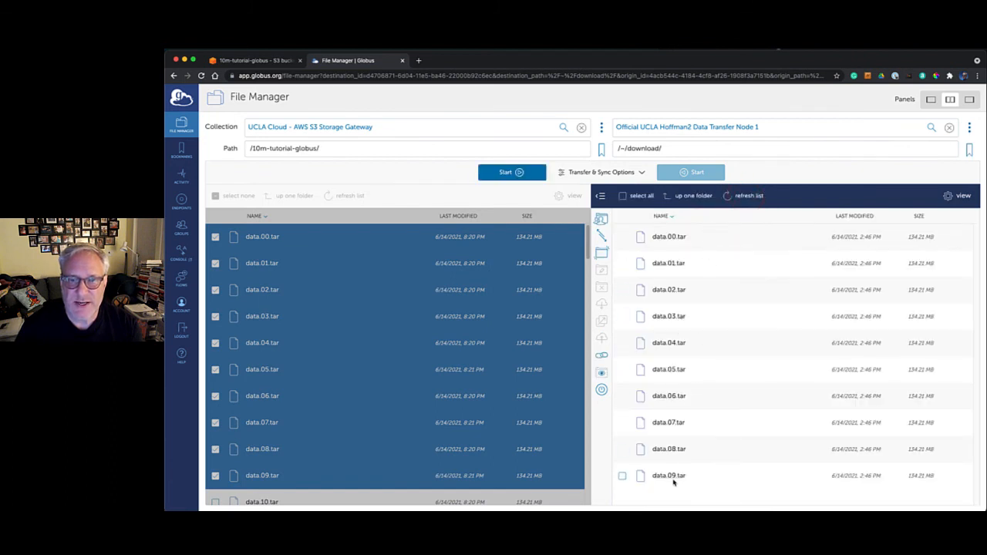